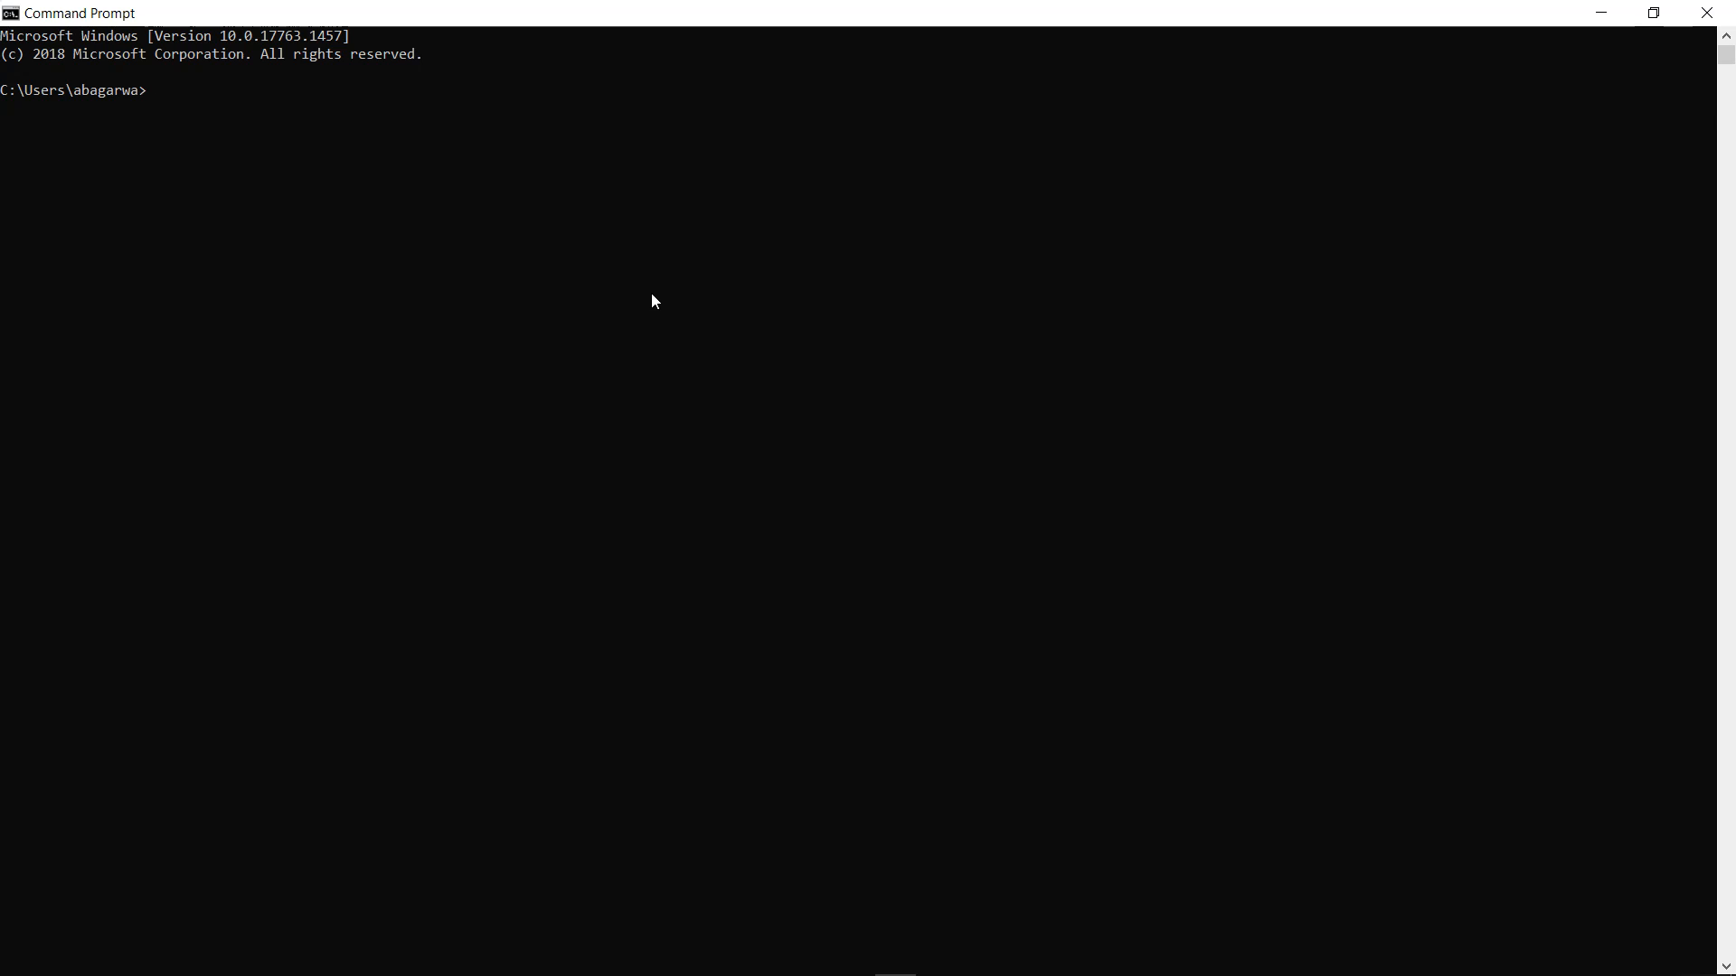
mouse_move(511, 251)
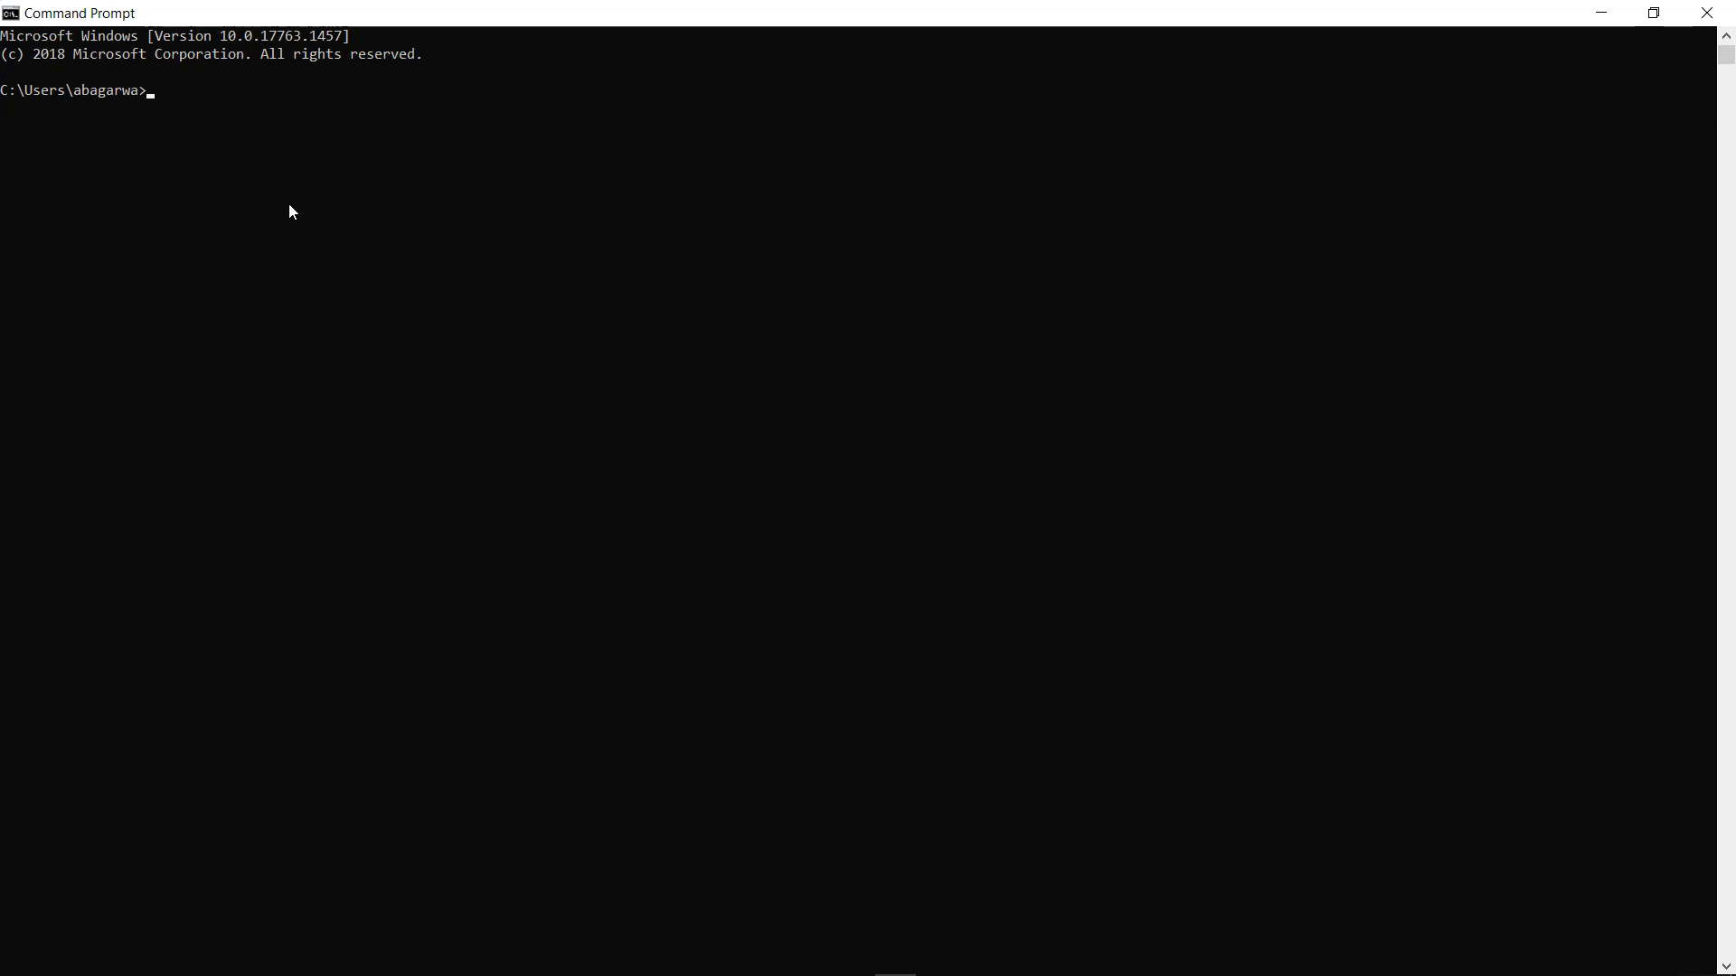
- Begin a new command at the prompt with the word pip
text(pip)
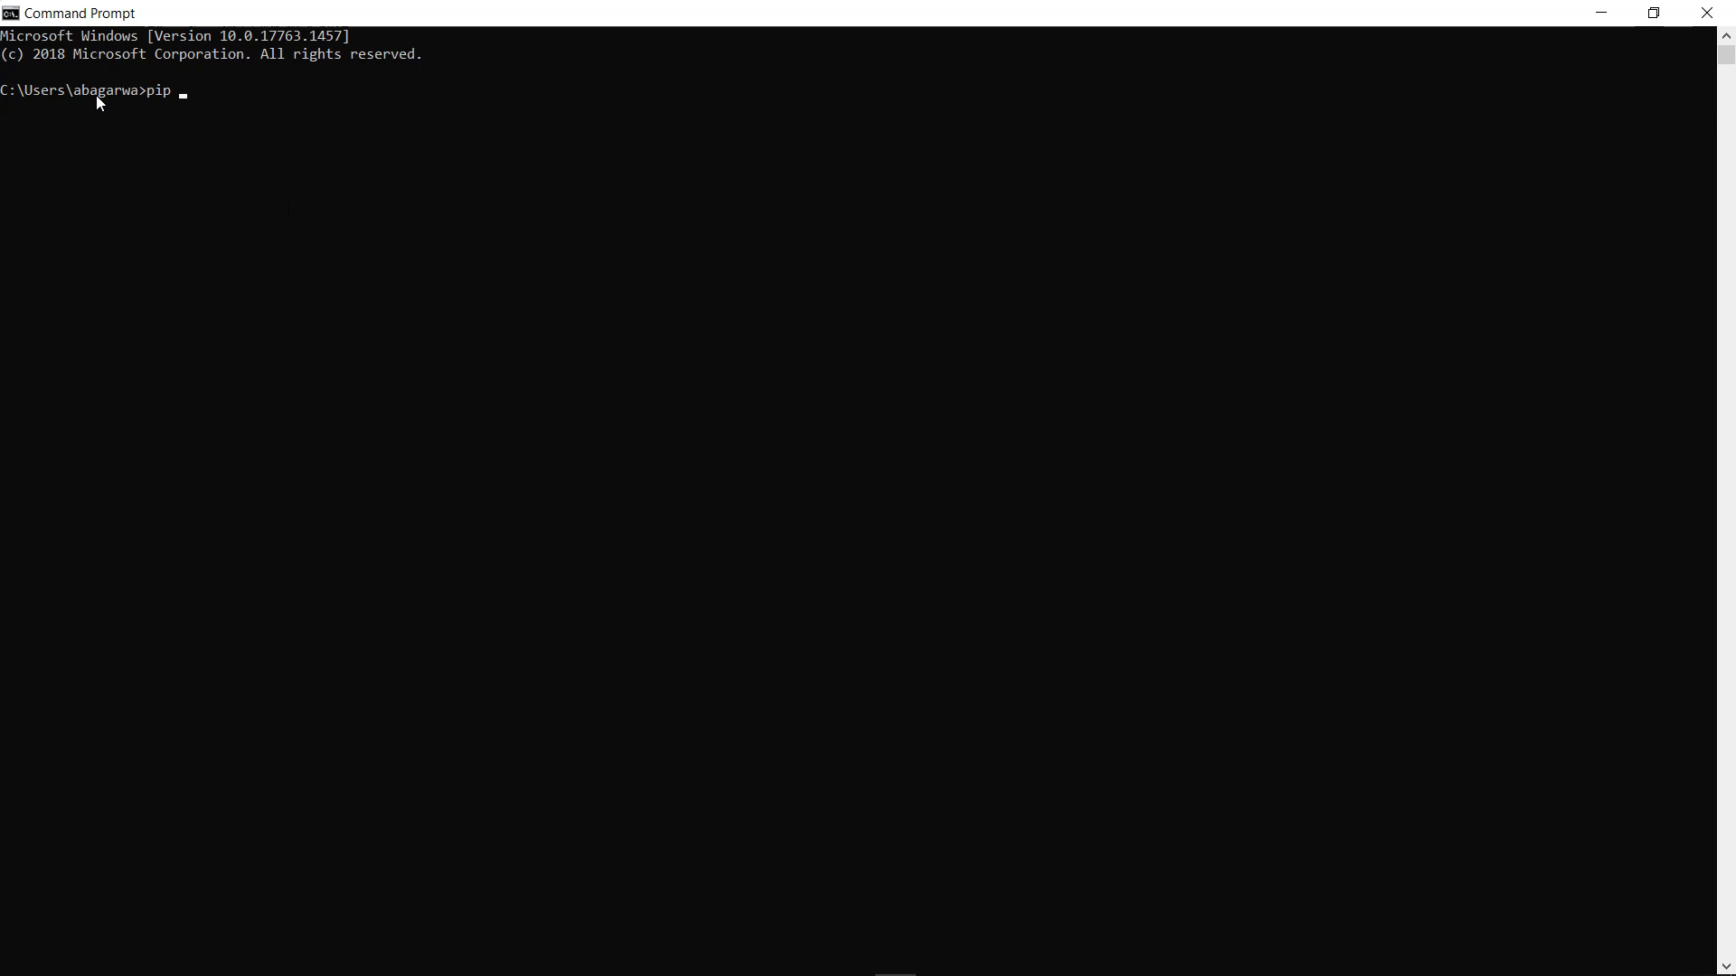
mouse_move(119, 111)
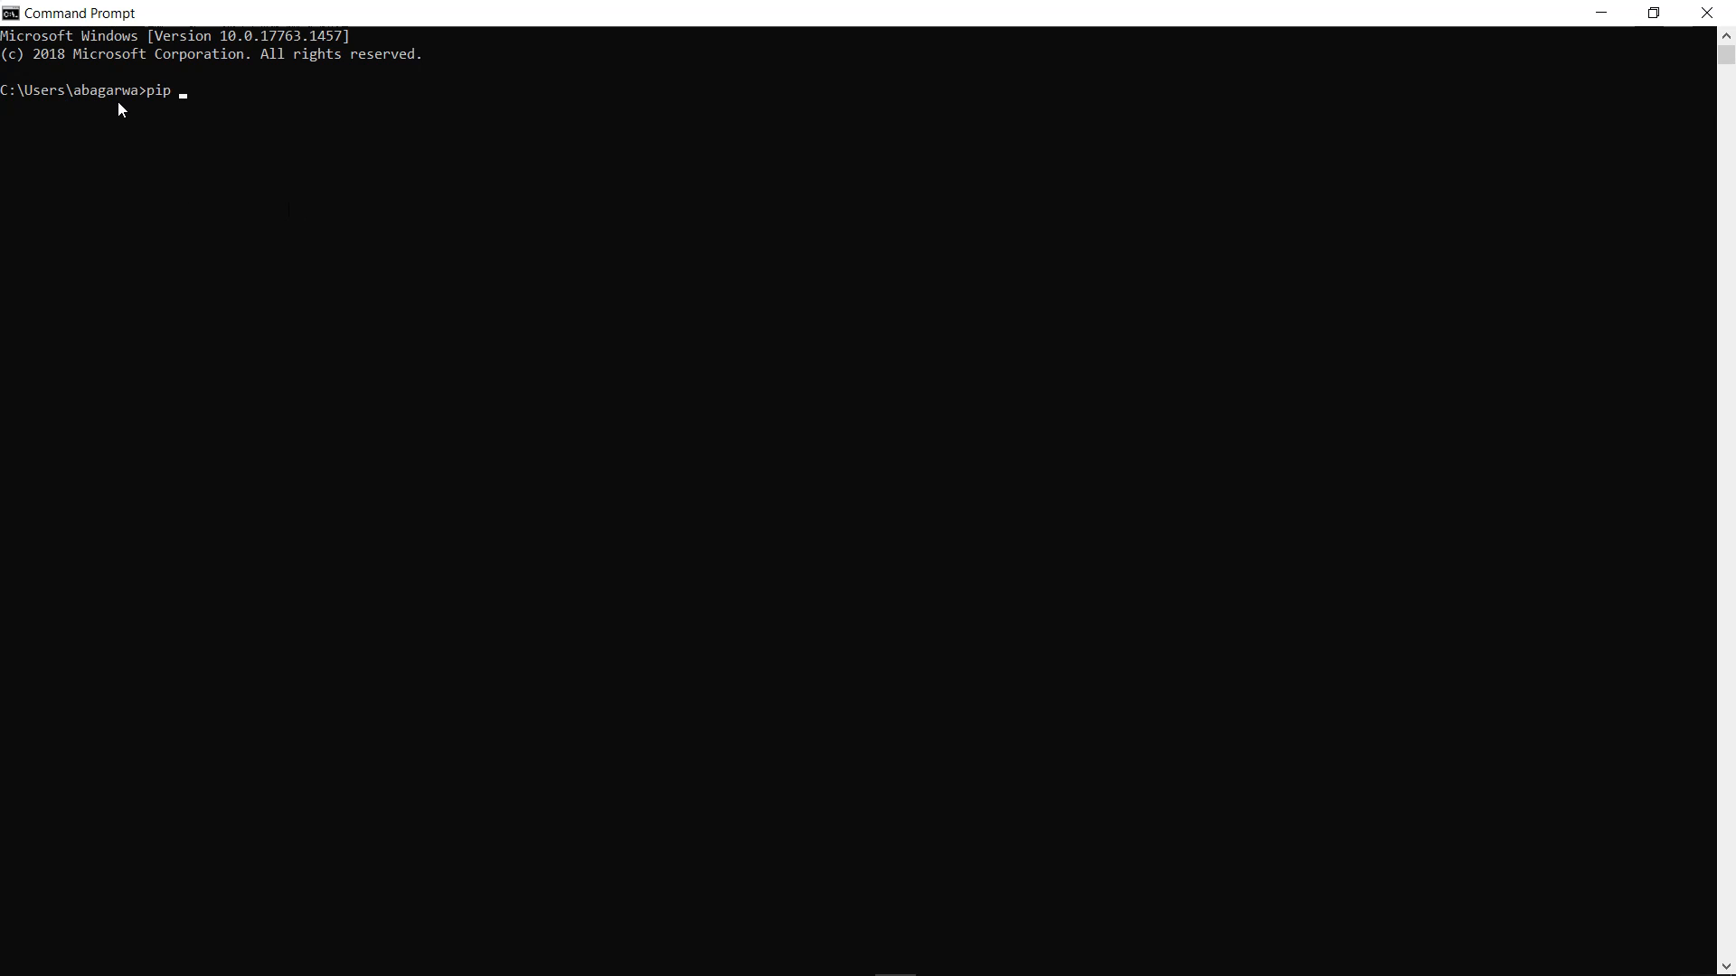
mouse_move(242, 201)
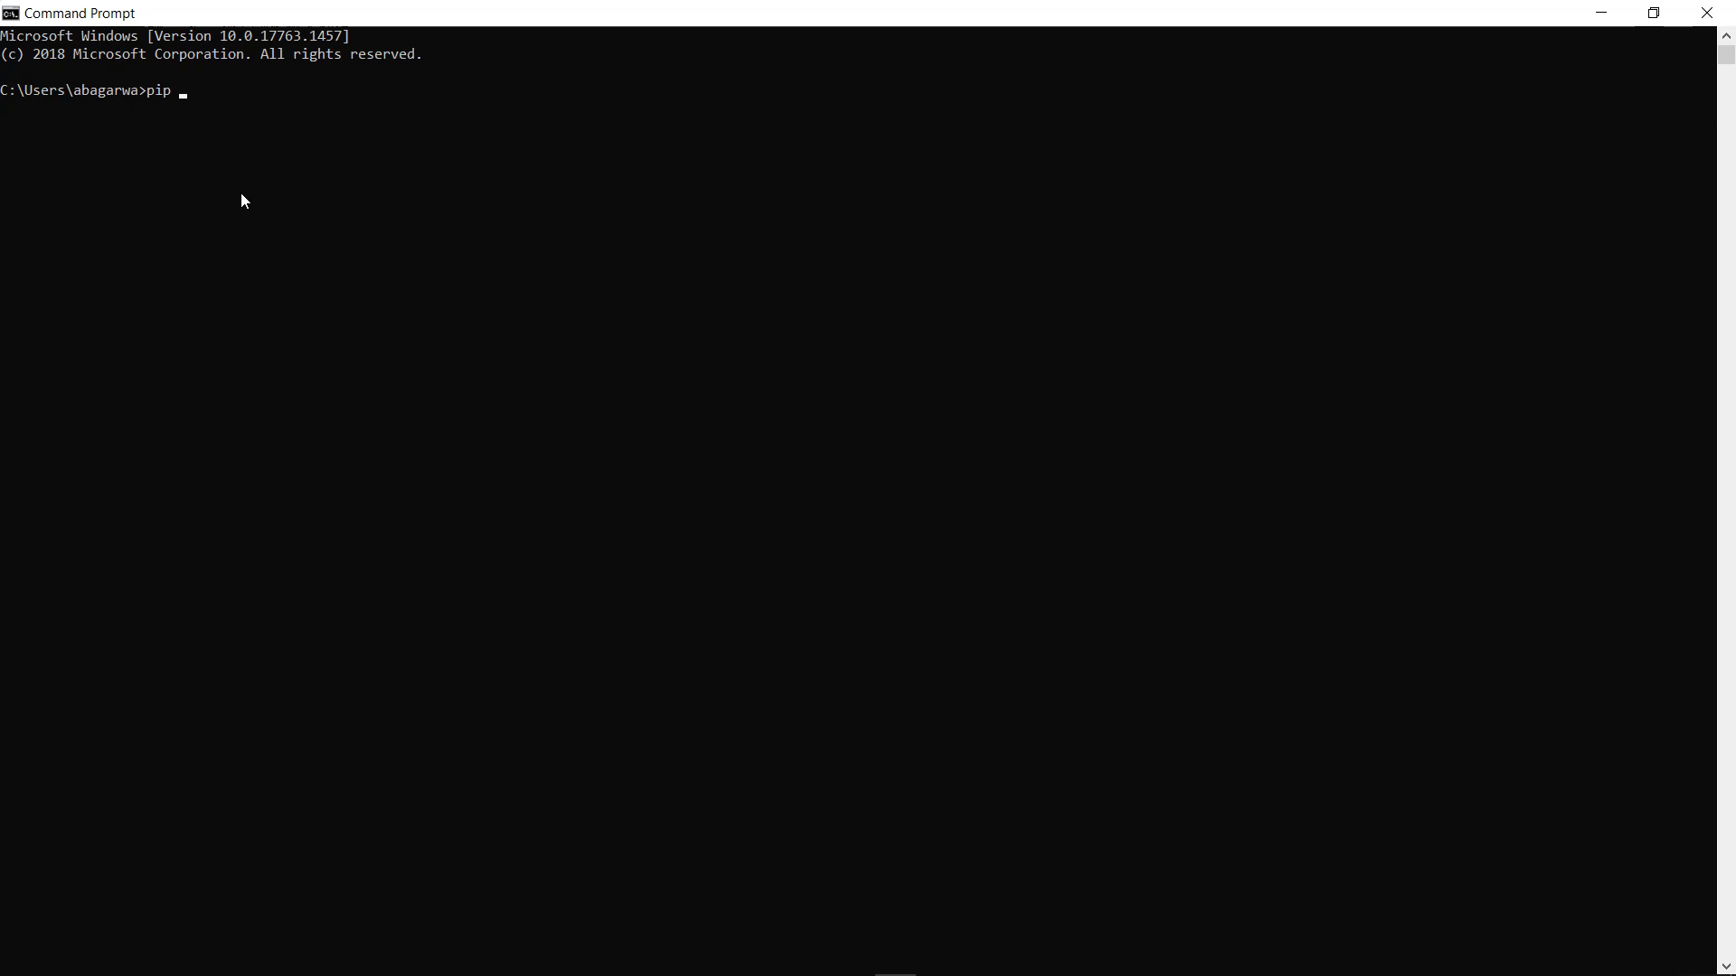
- Run pip install numpy (numpy 1.19.1 already installed), then start the Python 3.7.6 shell
text(install)
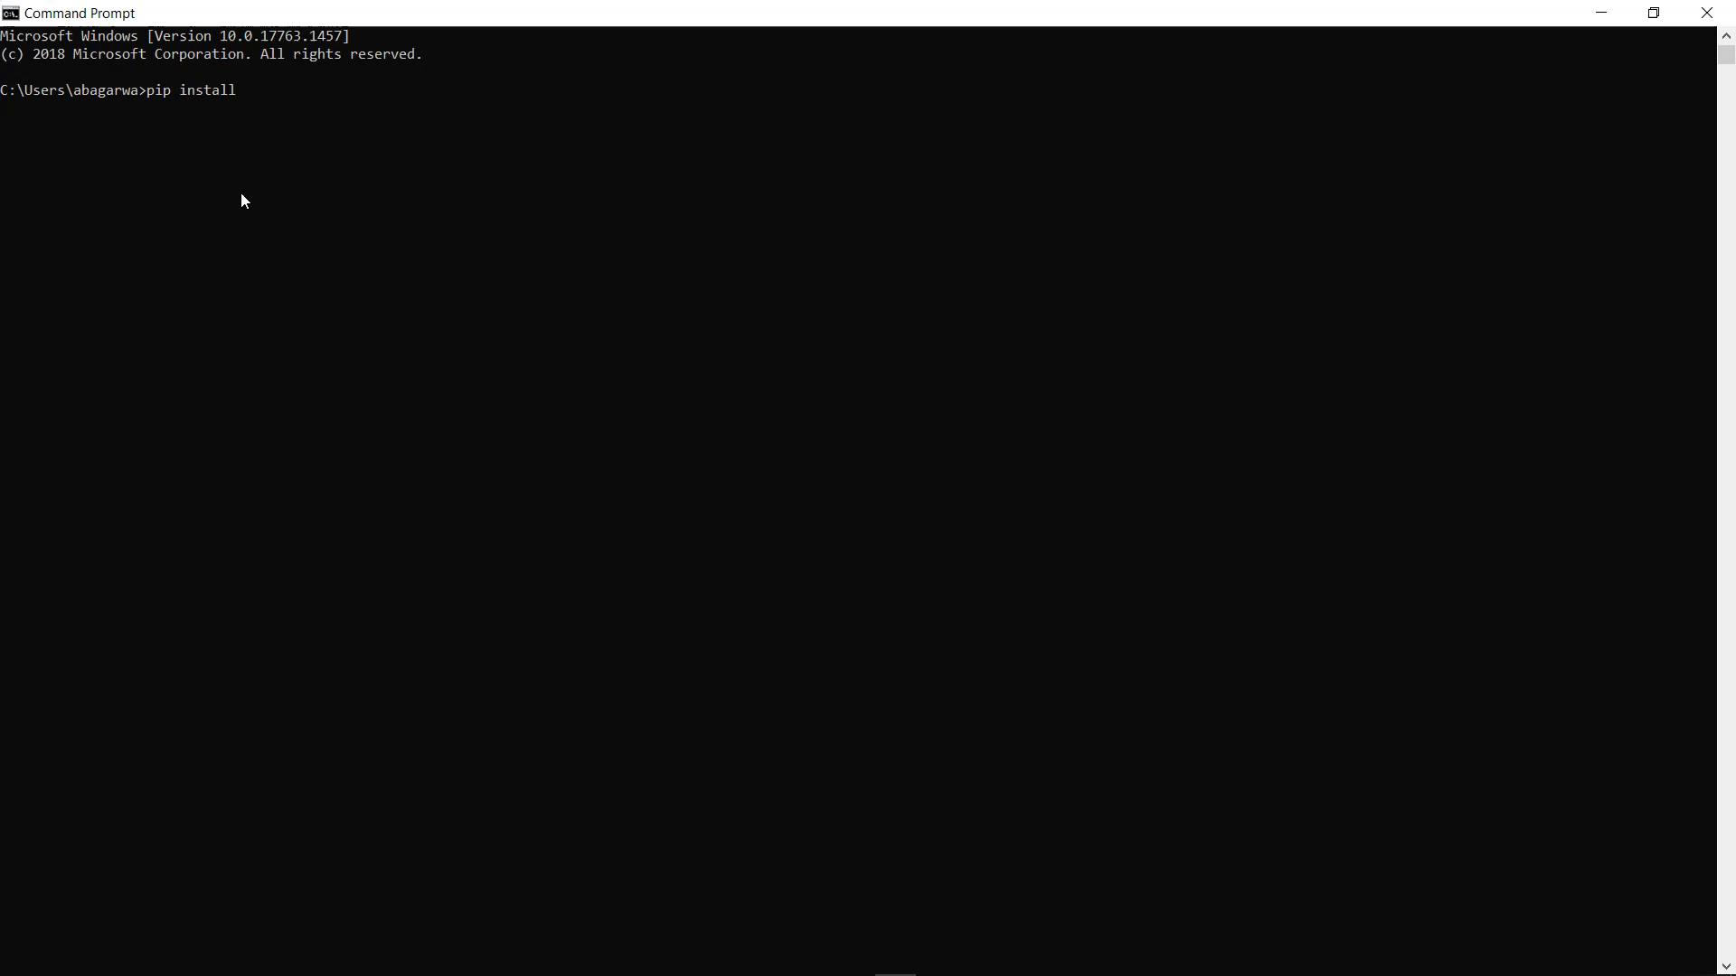
text(numpy)
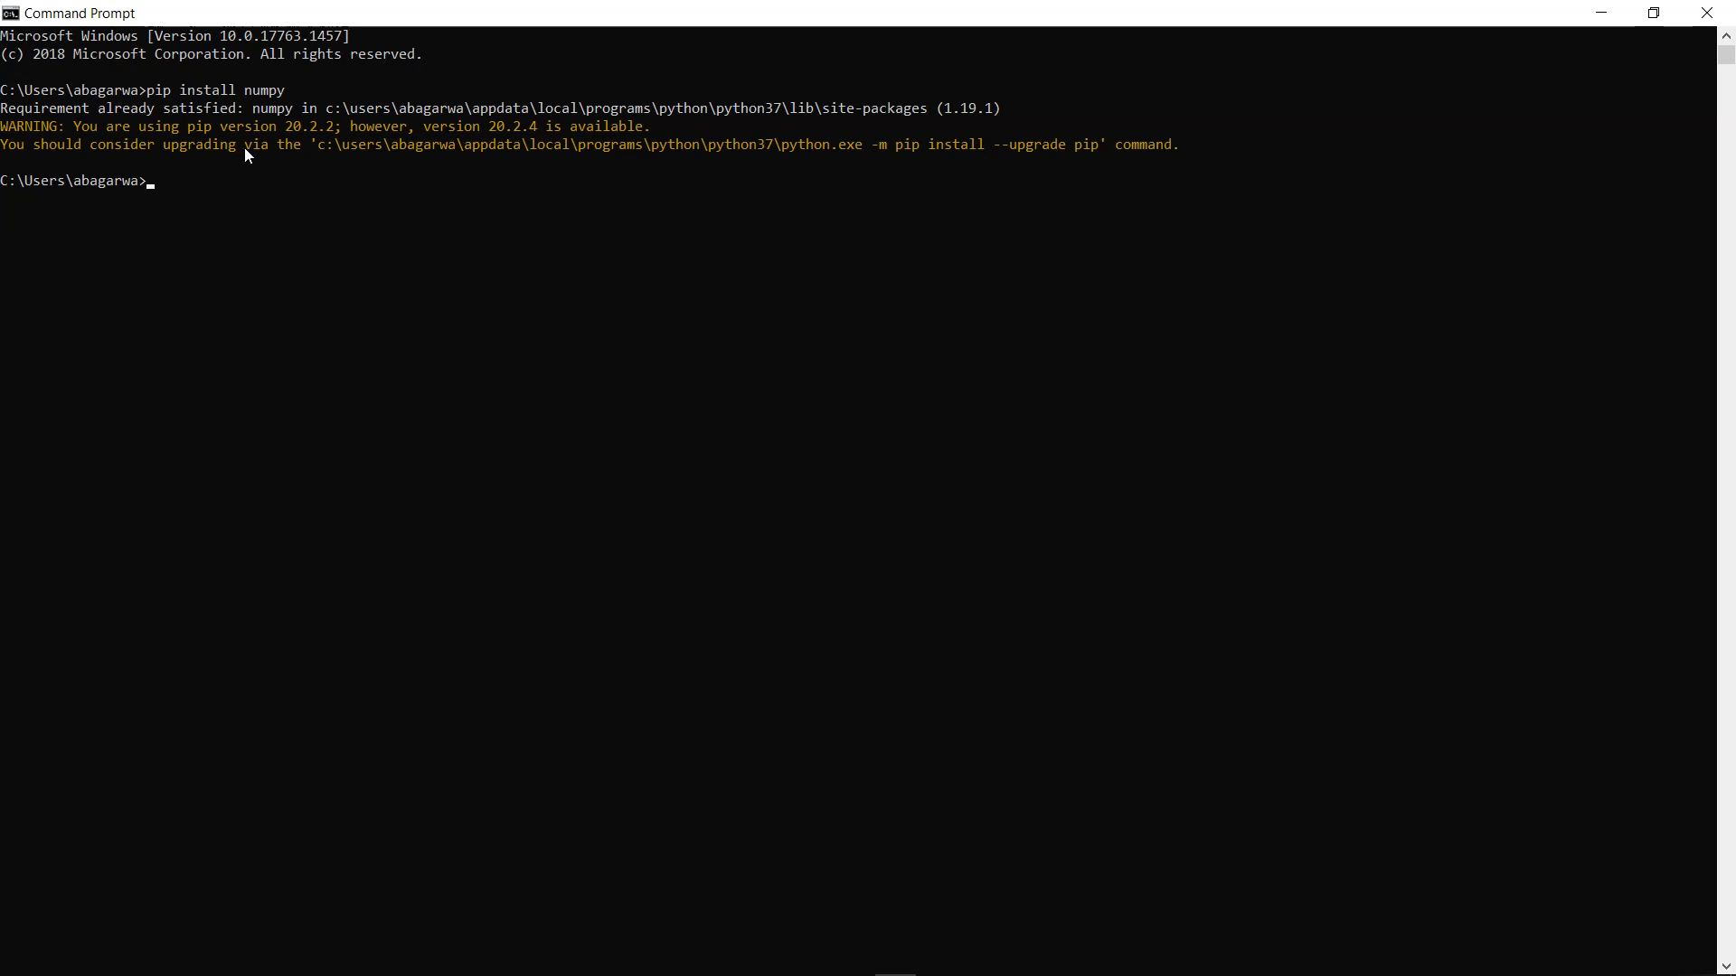
text(python)
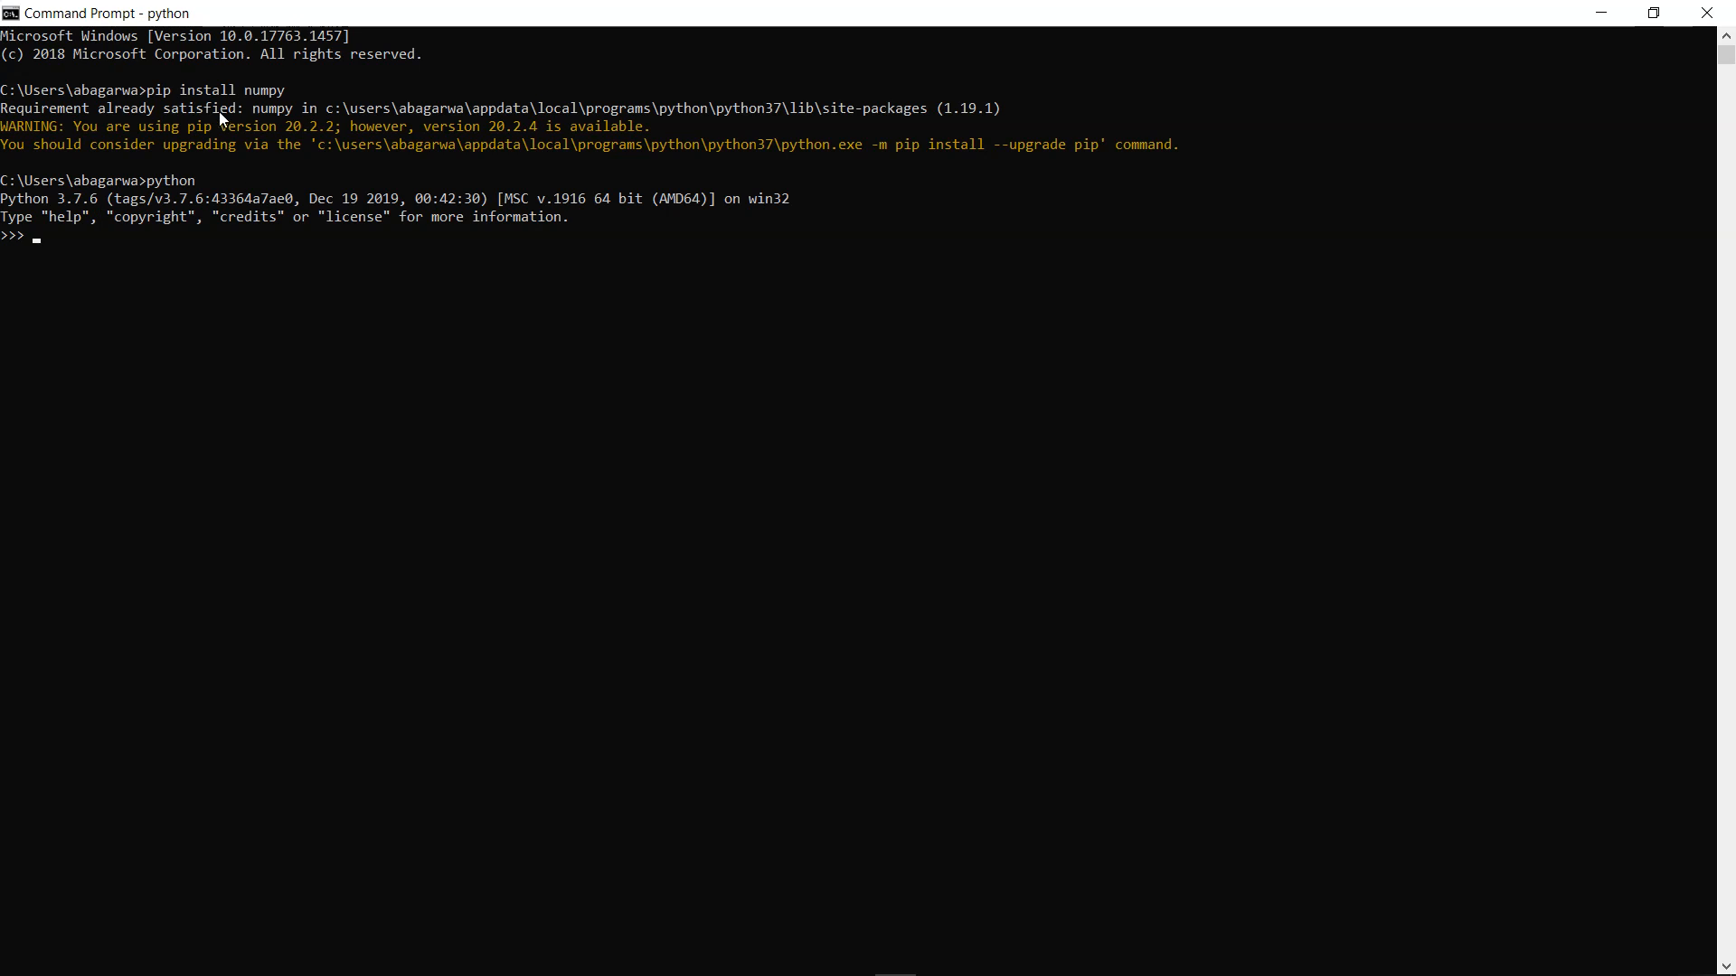
mouse_move(236, 119)
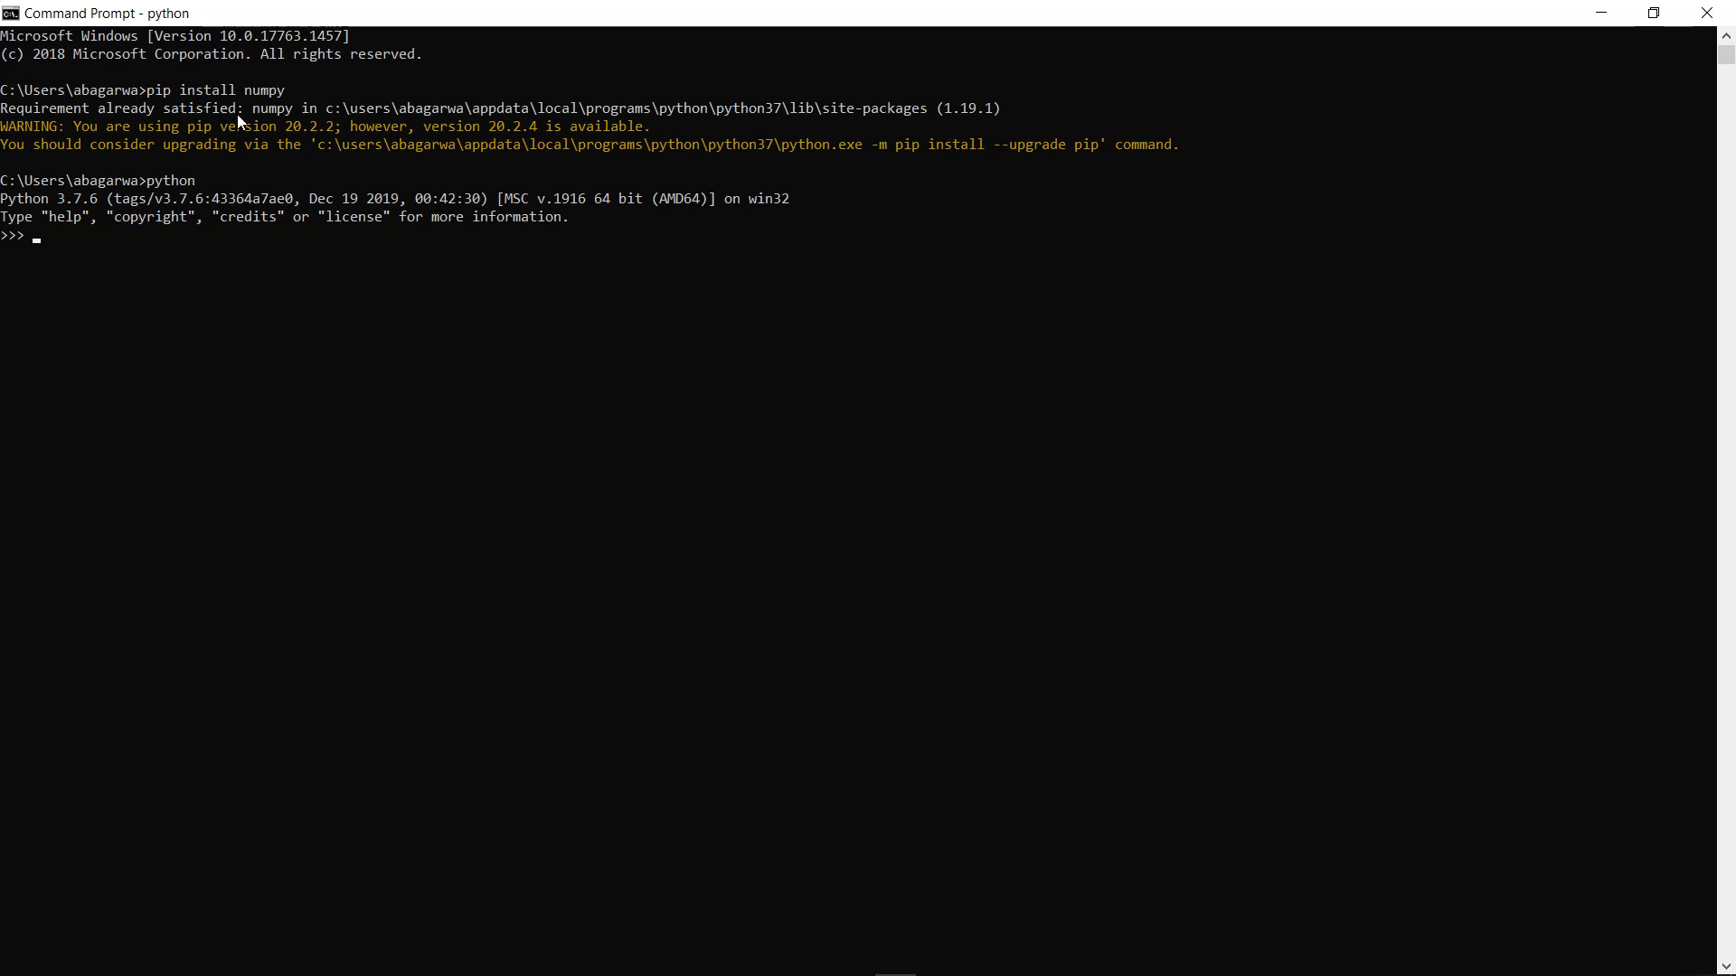
- Run import numpy as np at the >>> prompt without errors
text(import num)
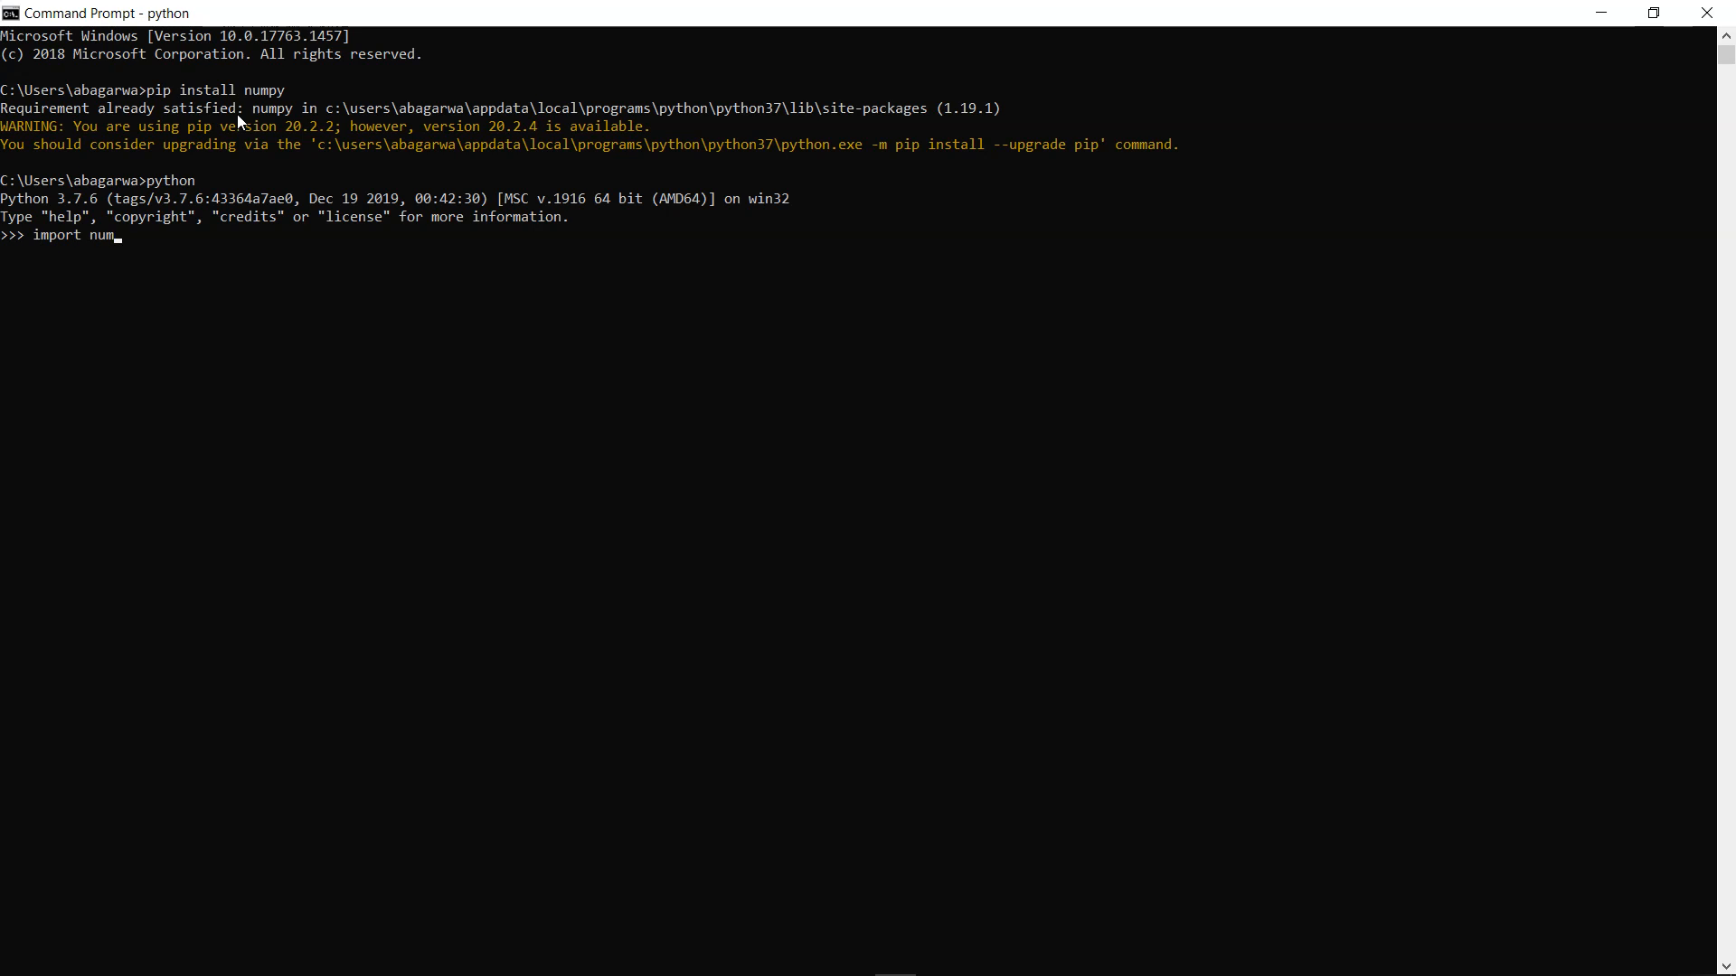
text(py as np)
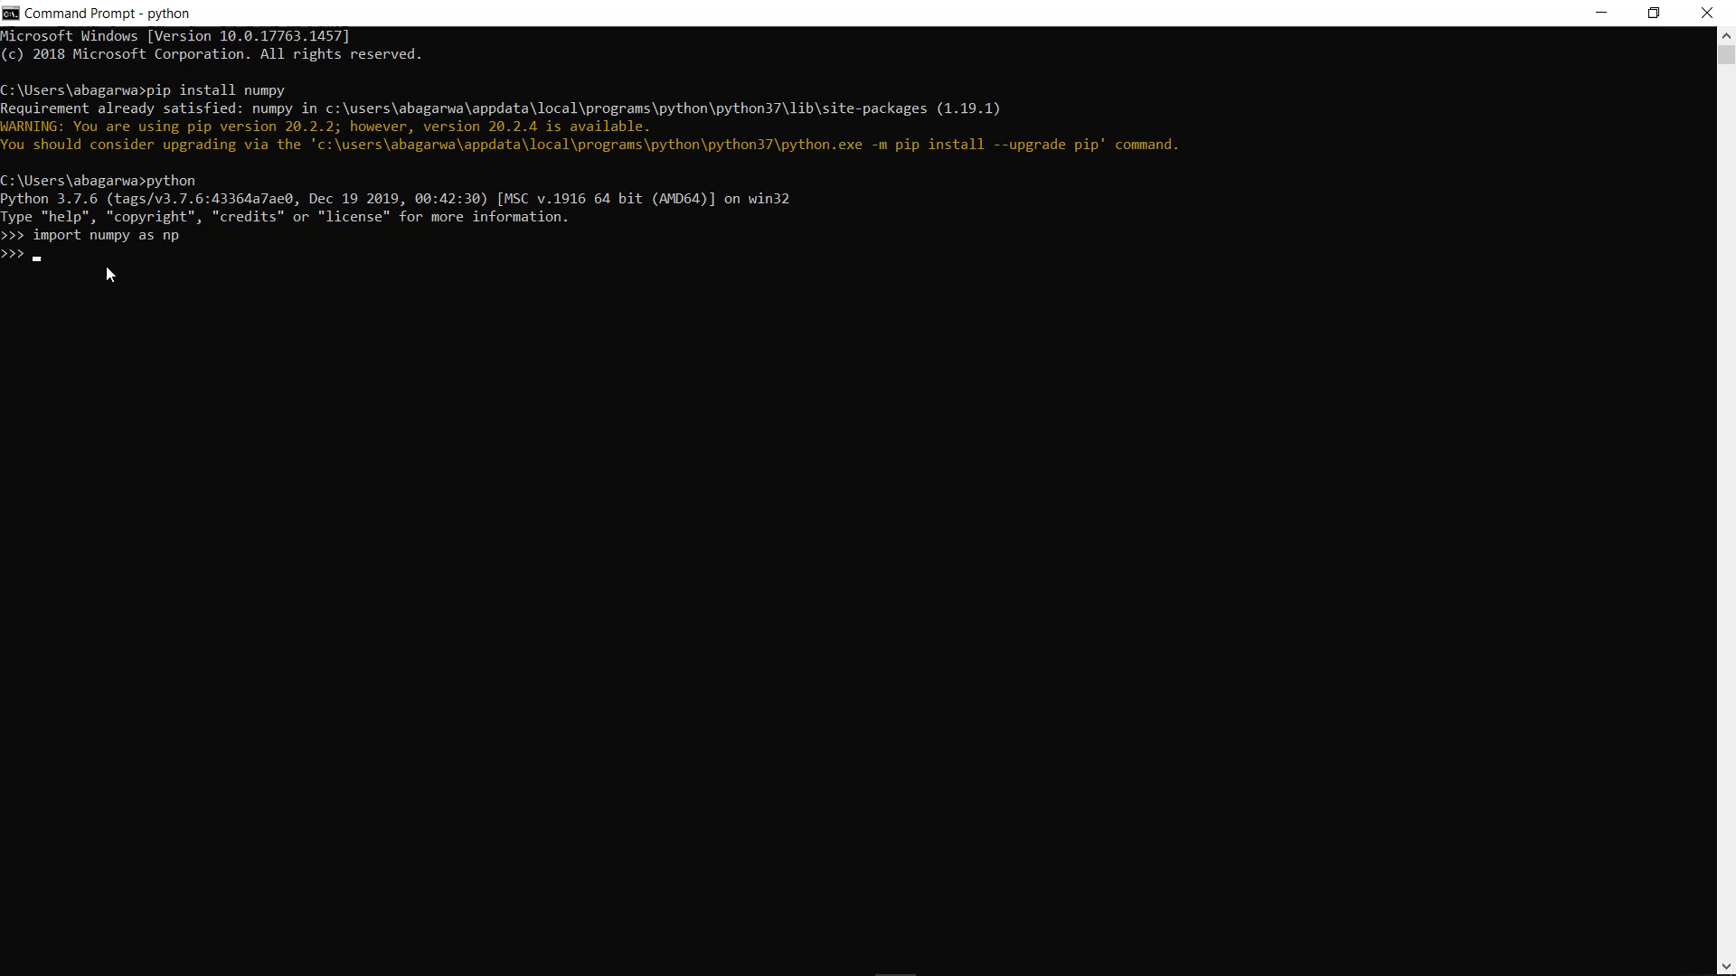
mouse_move(166, 271)
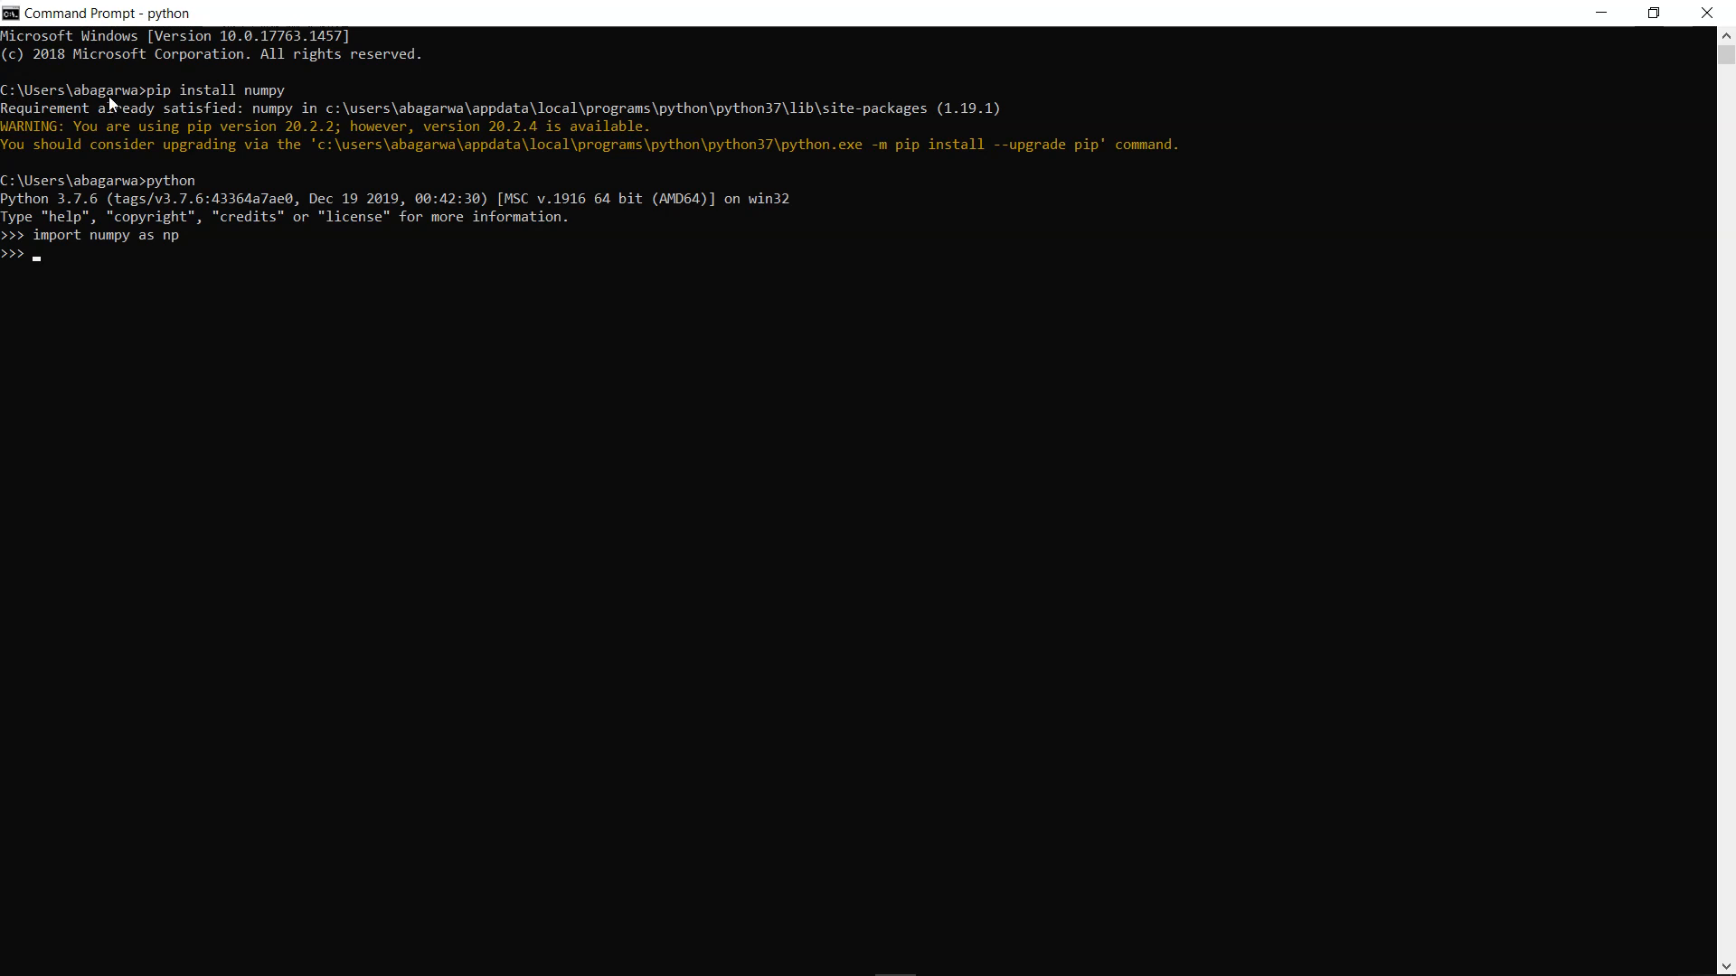
mouse_move(263, 101)
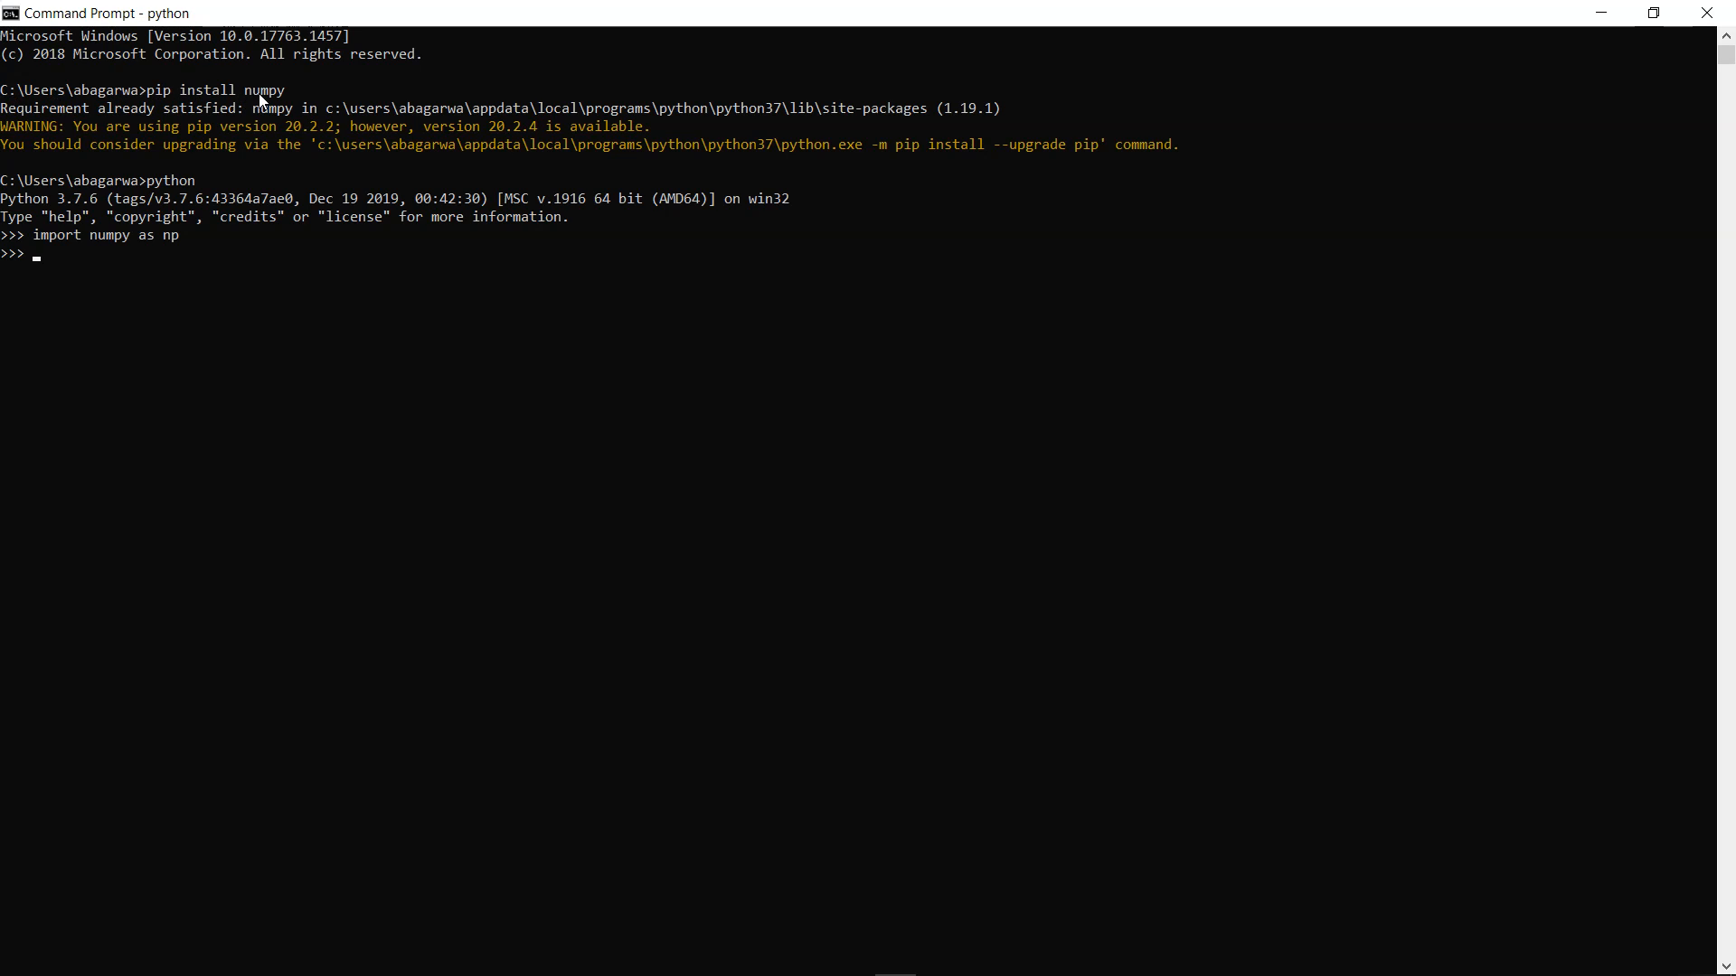
mouse_move(378, 161)
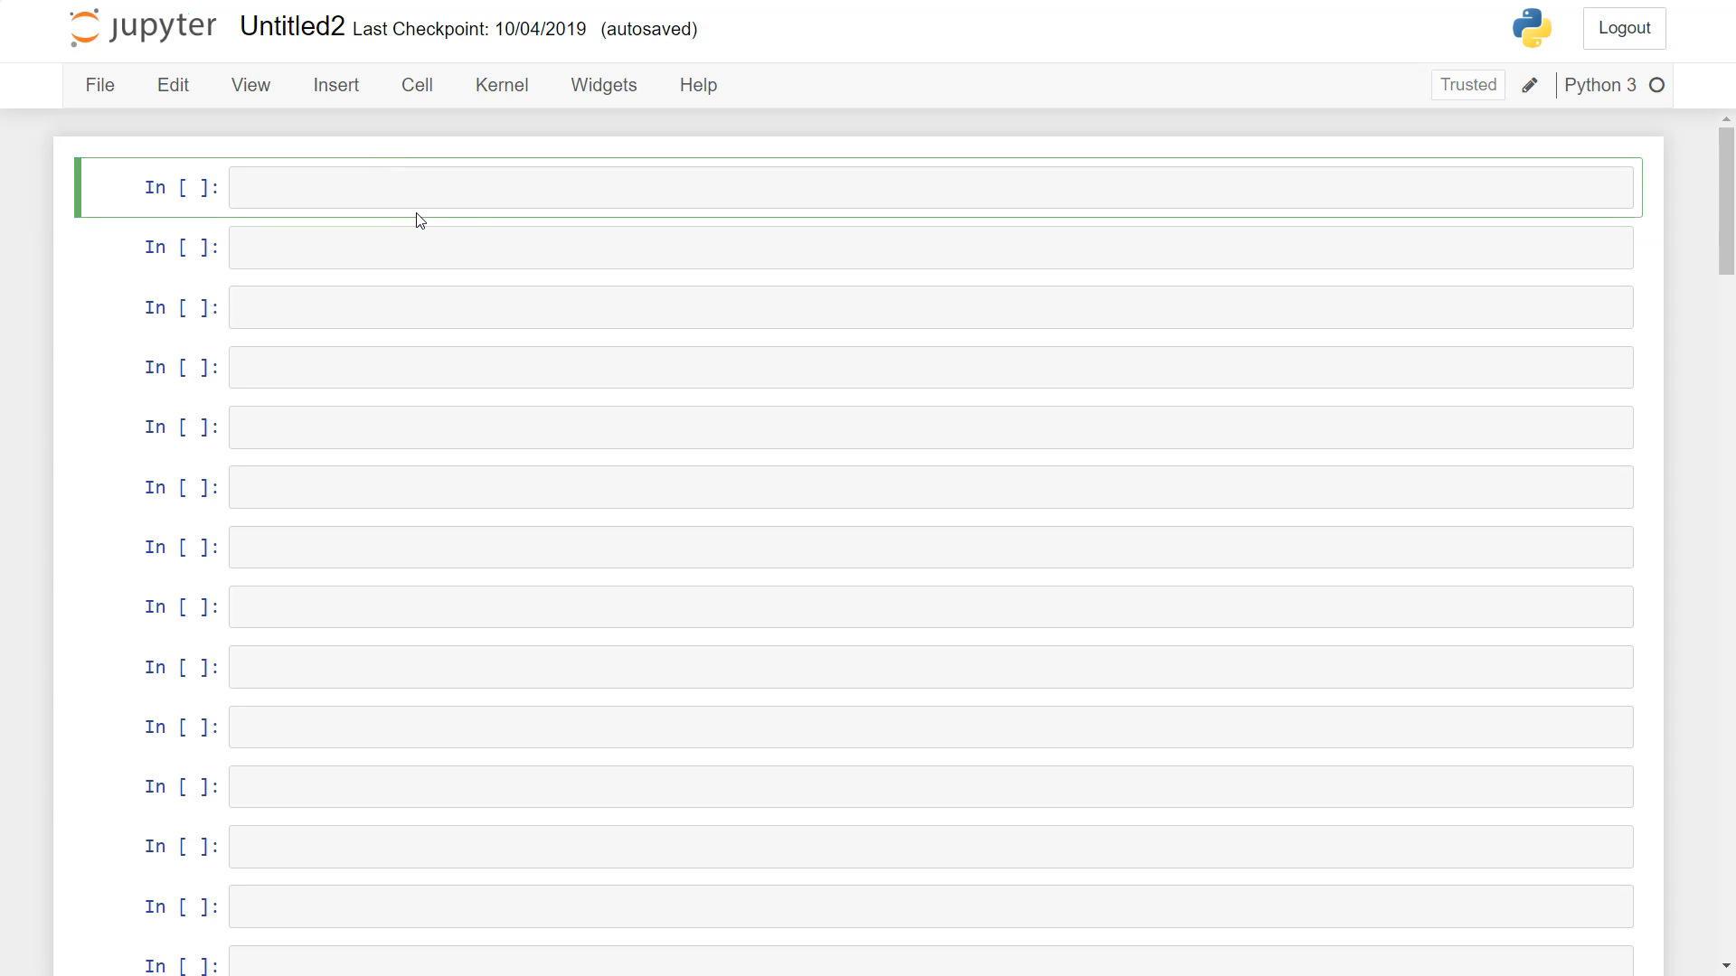
- Run !pip install numpy in the first cell (1.16.4 already satisfied) and start import numpy below
text(!)
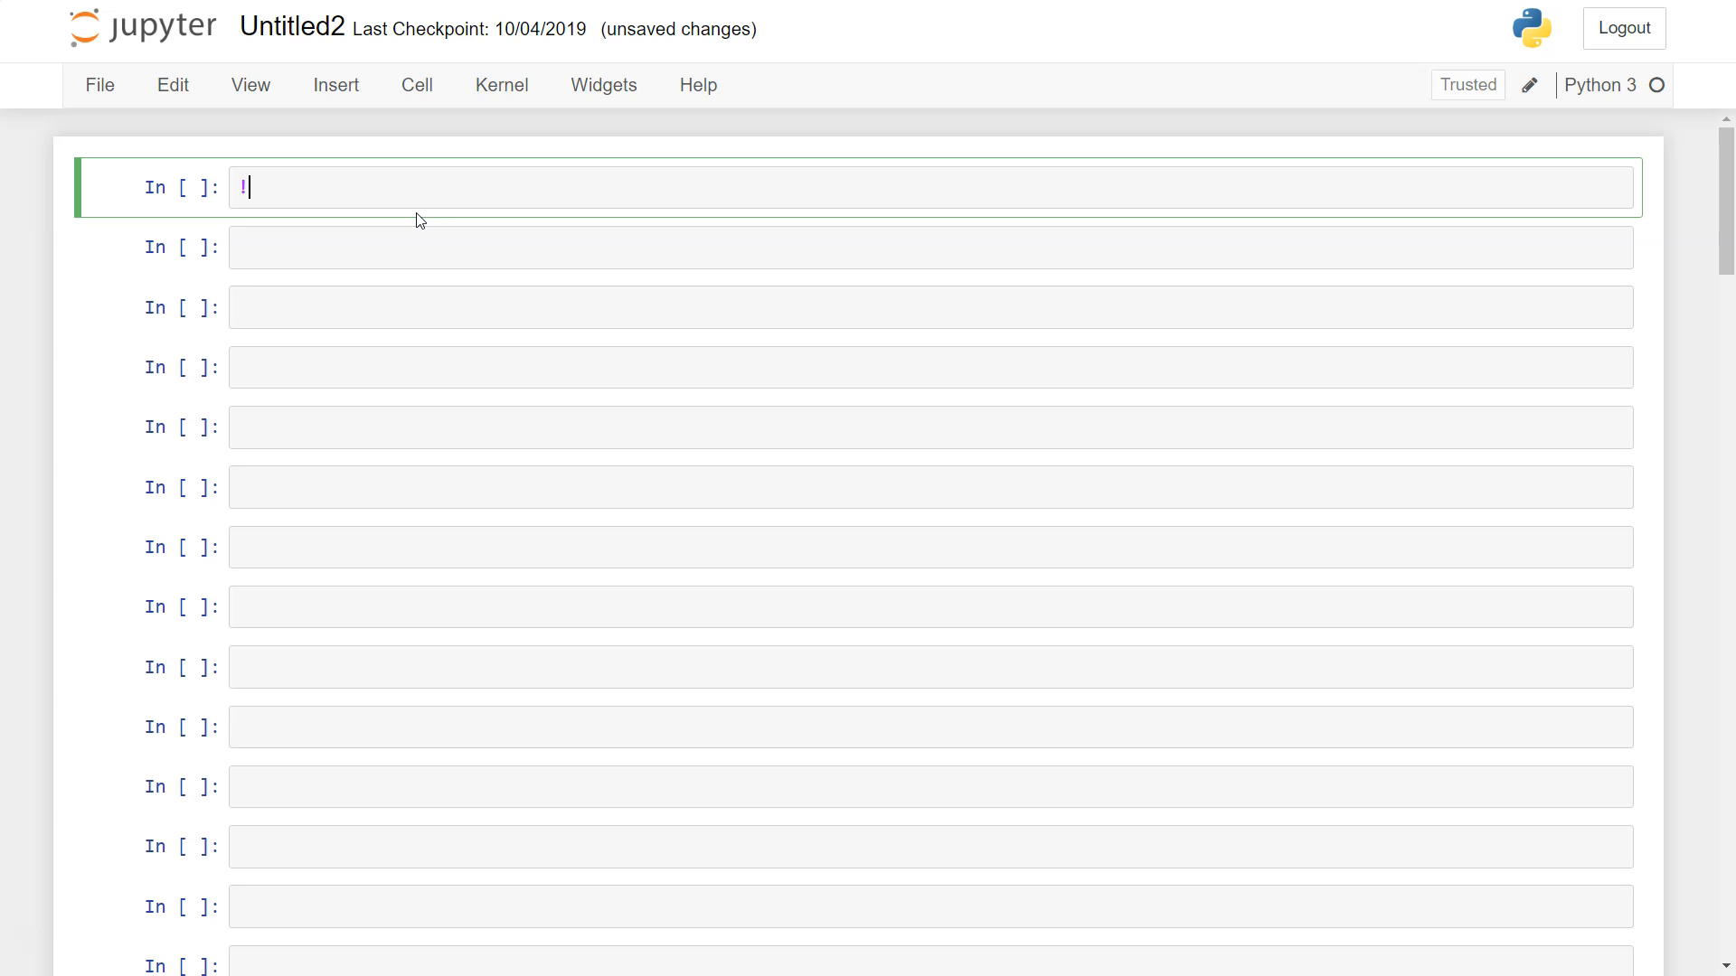
text(pip inst)
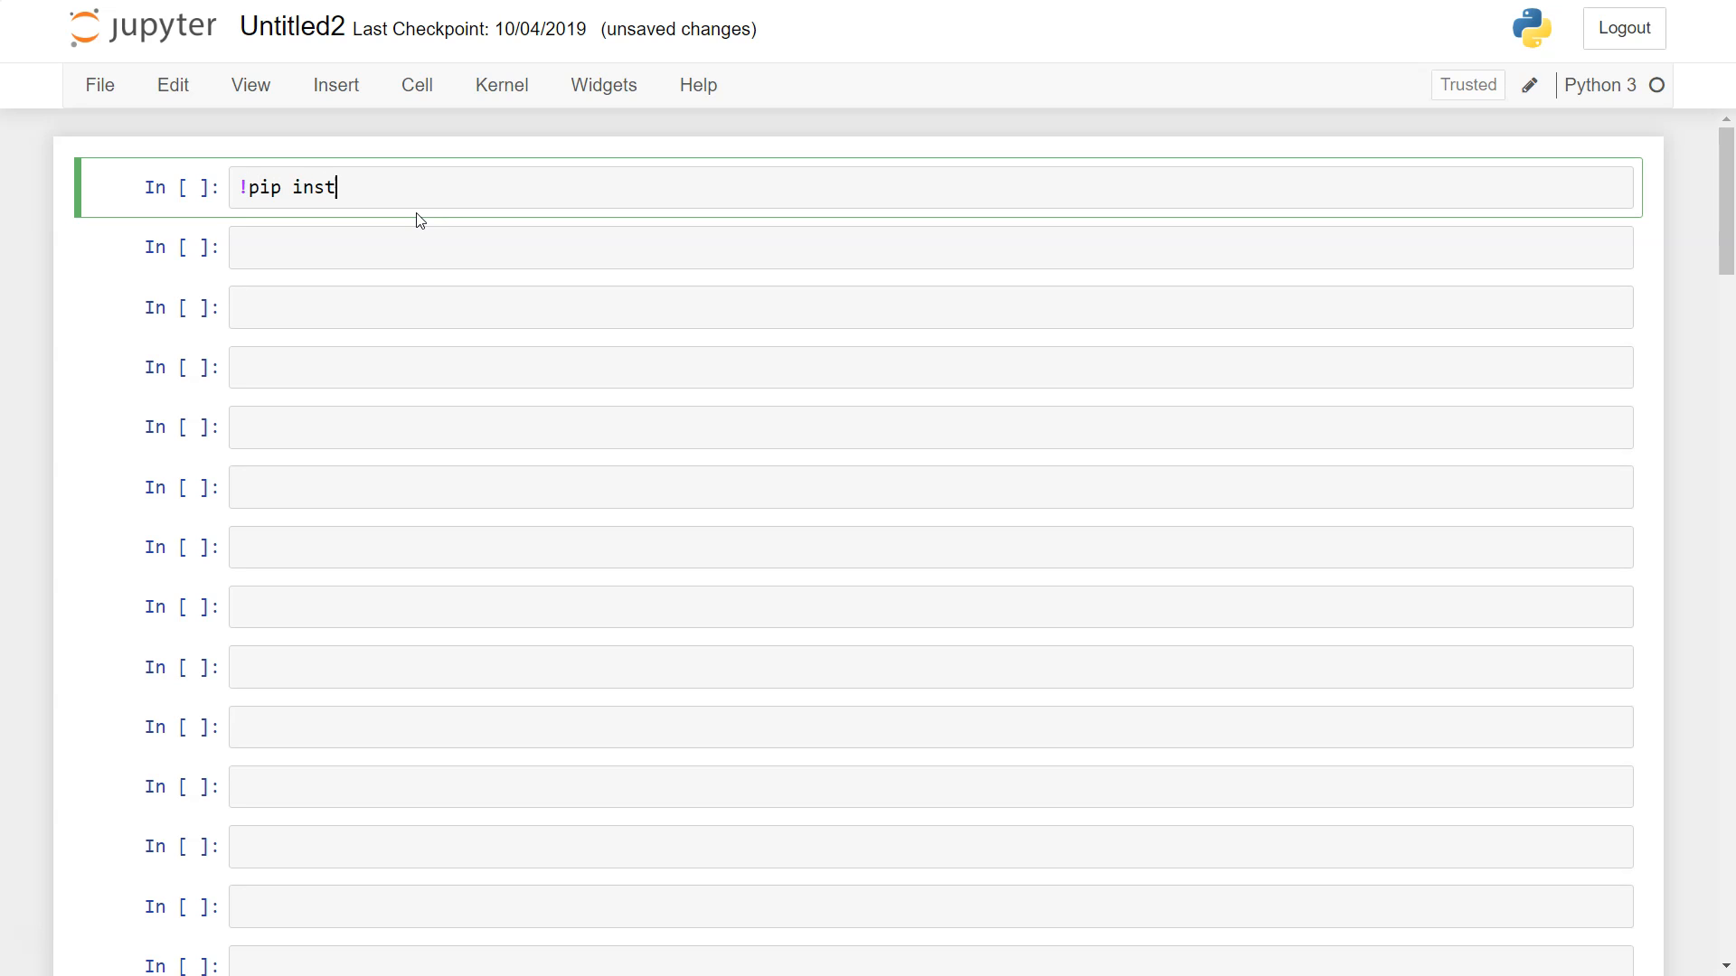
text(all numpy)
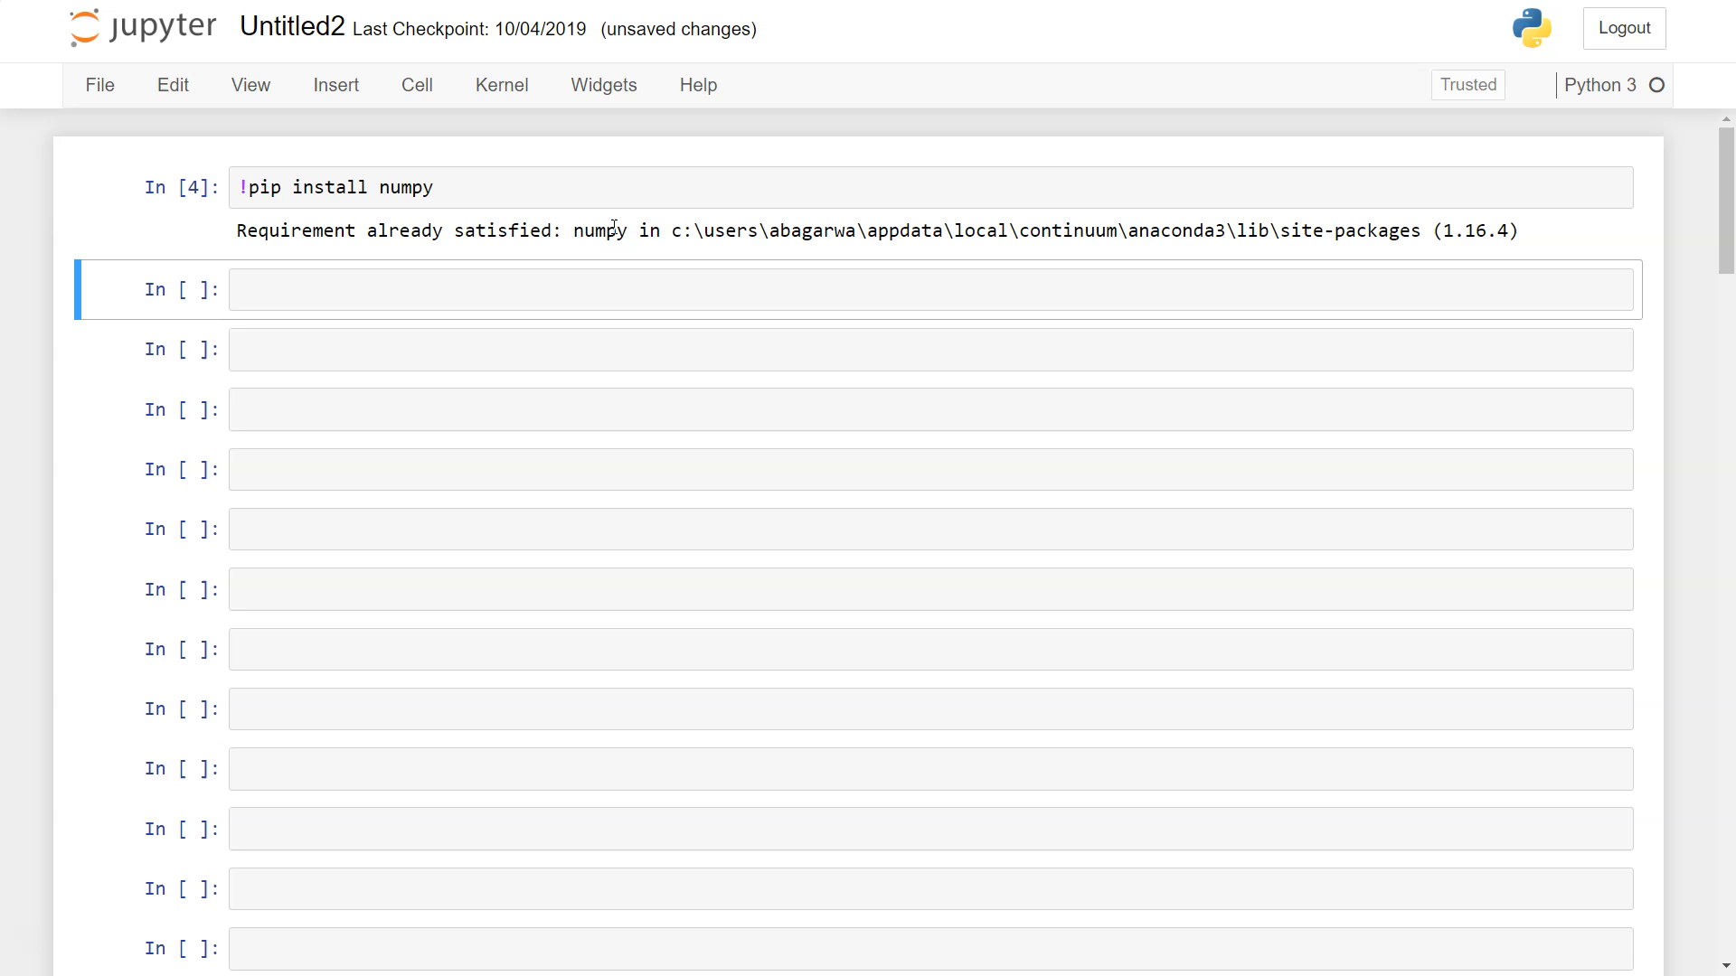
text(import numpy)
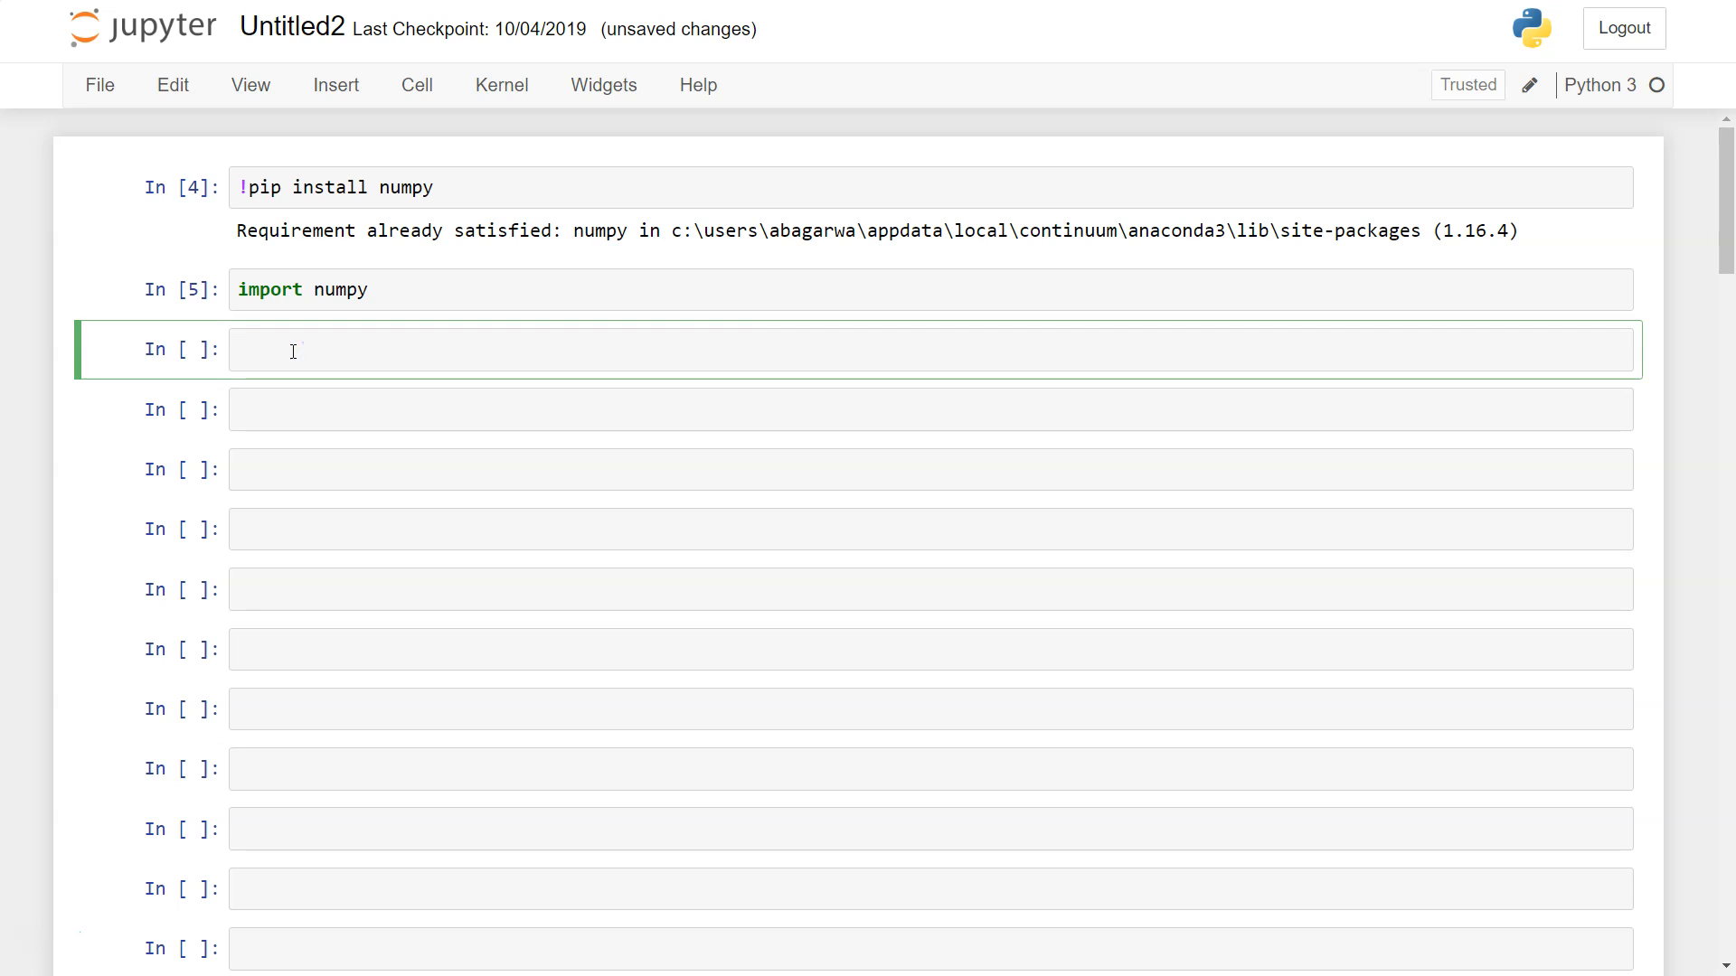
mouse_move(406, 298)
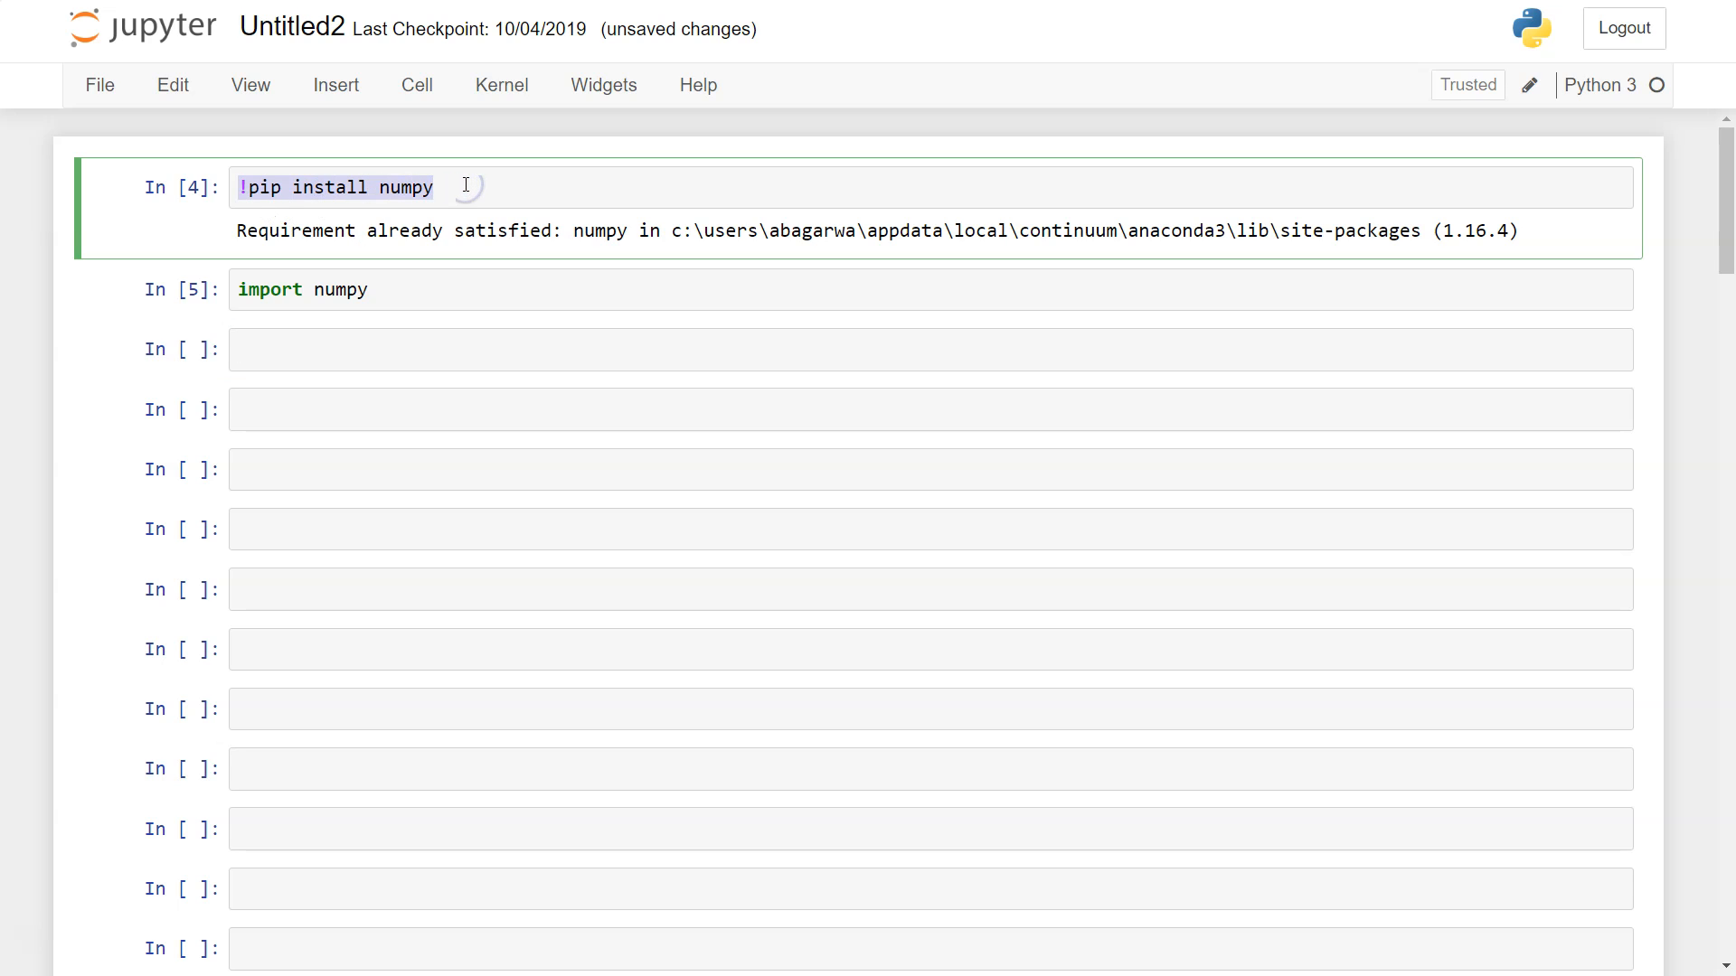
- Edit the second cell to read import numpy as np, save the notebook, and select the np alias
click(333, 187)
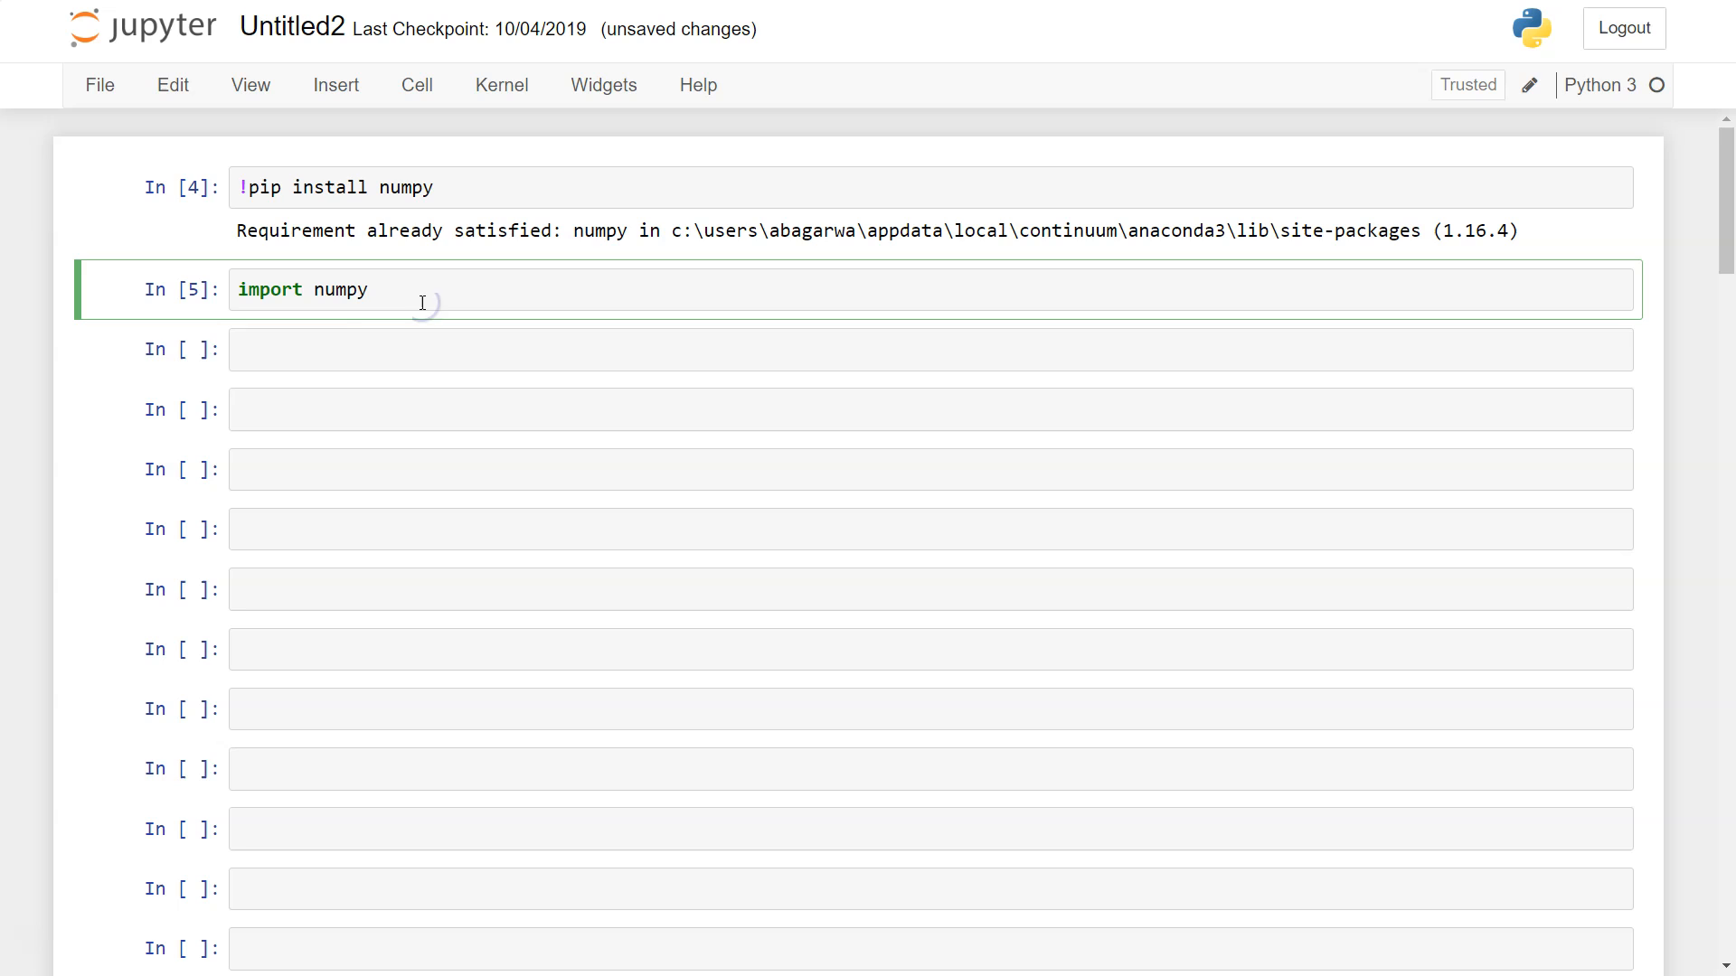
double_click(302, 289)
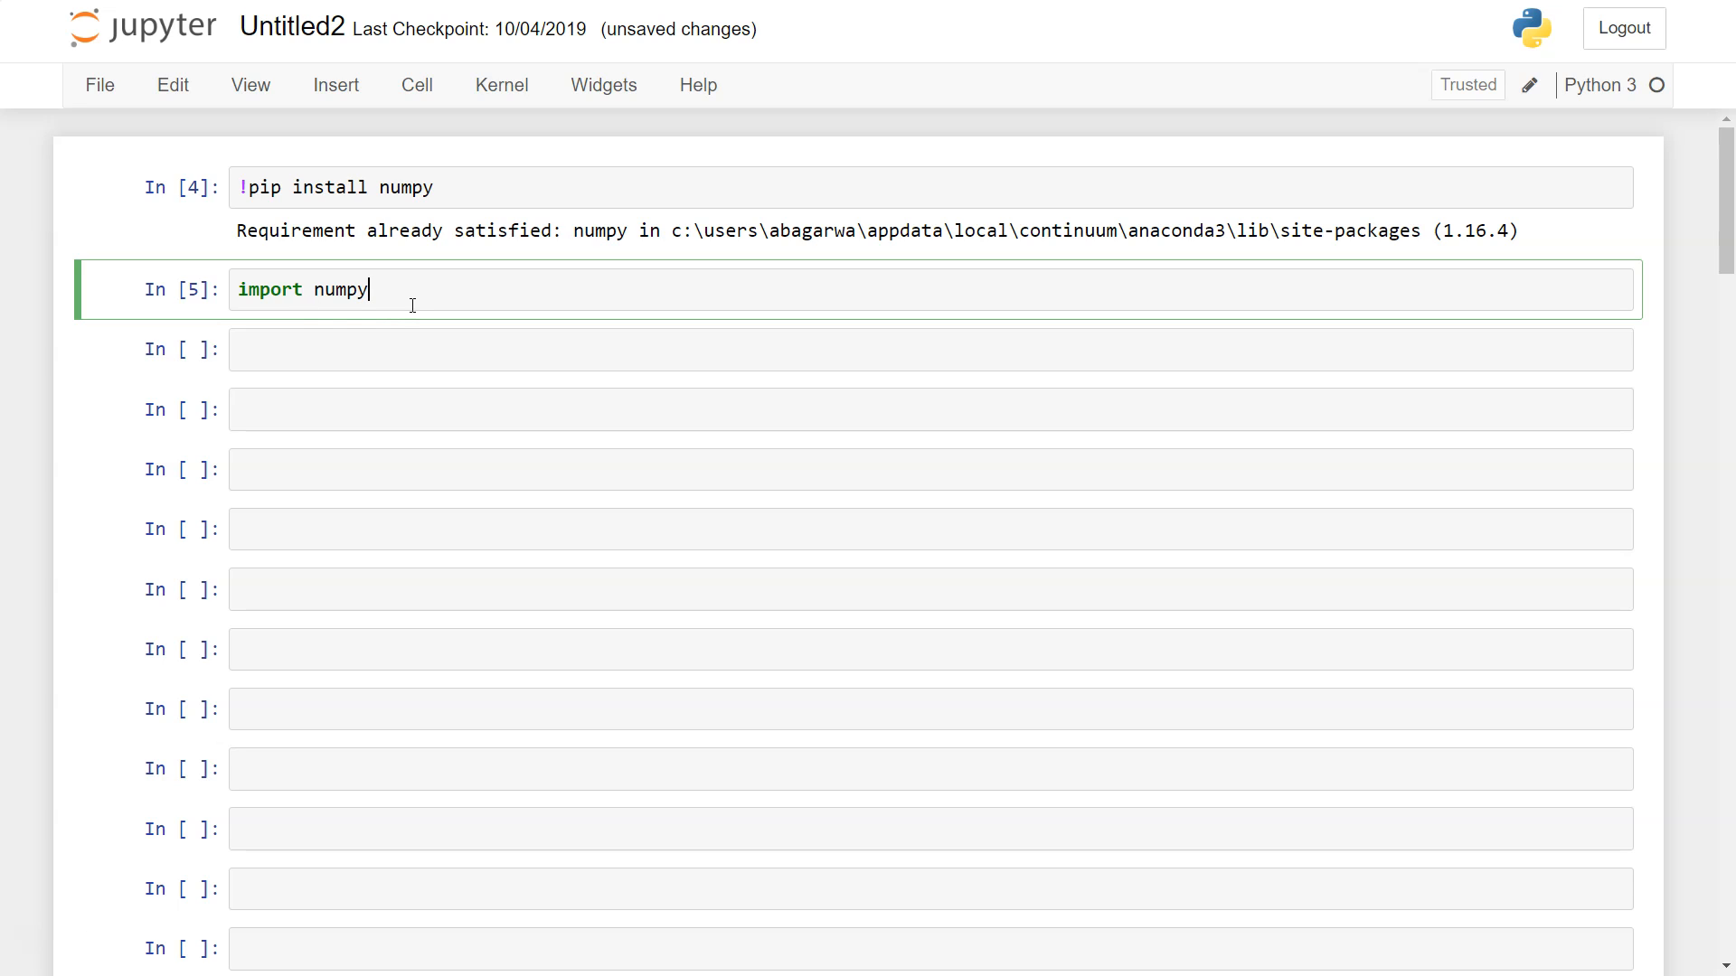
key(ctrl+s)
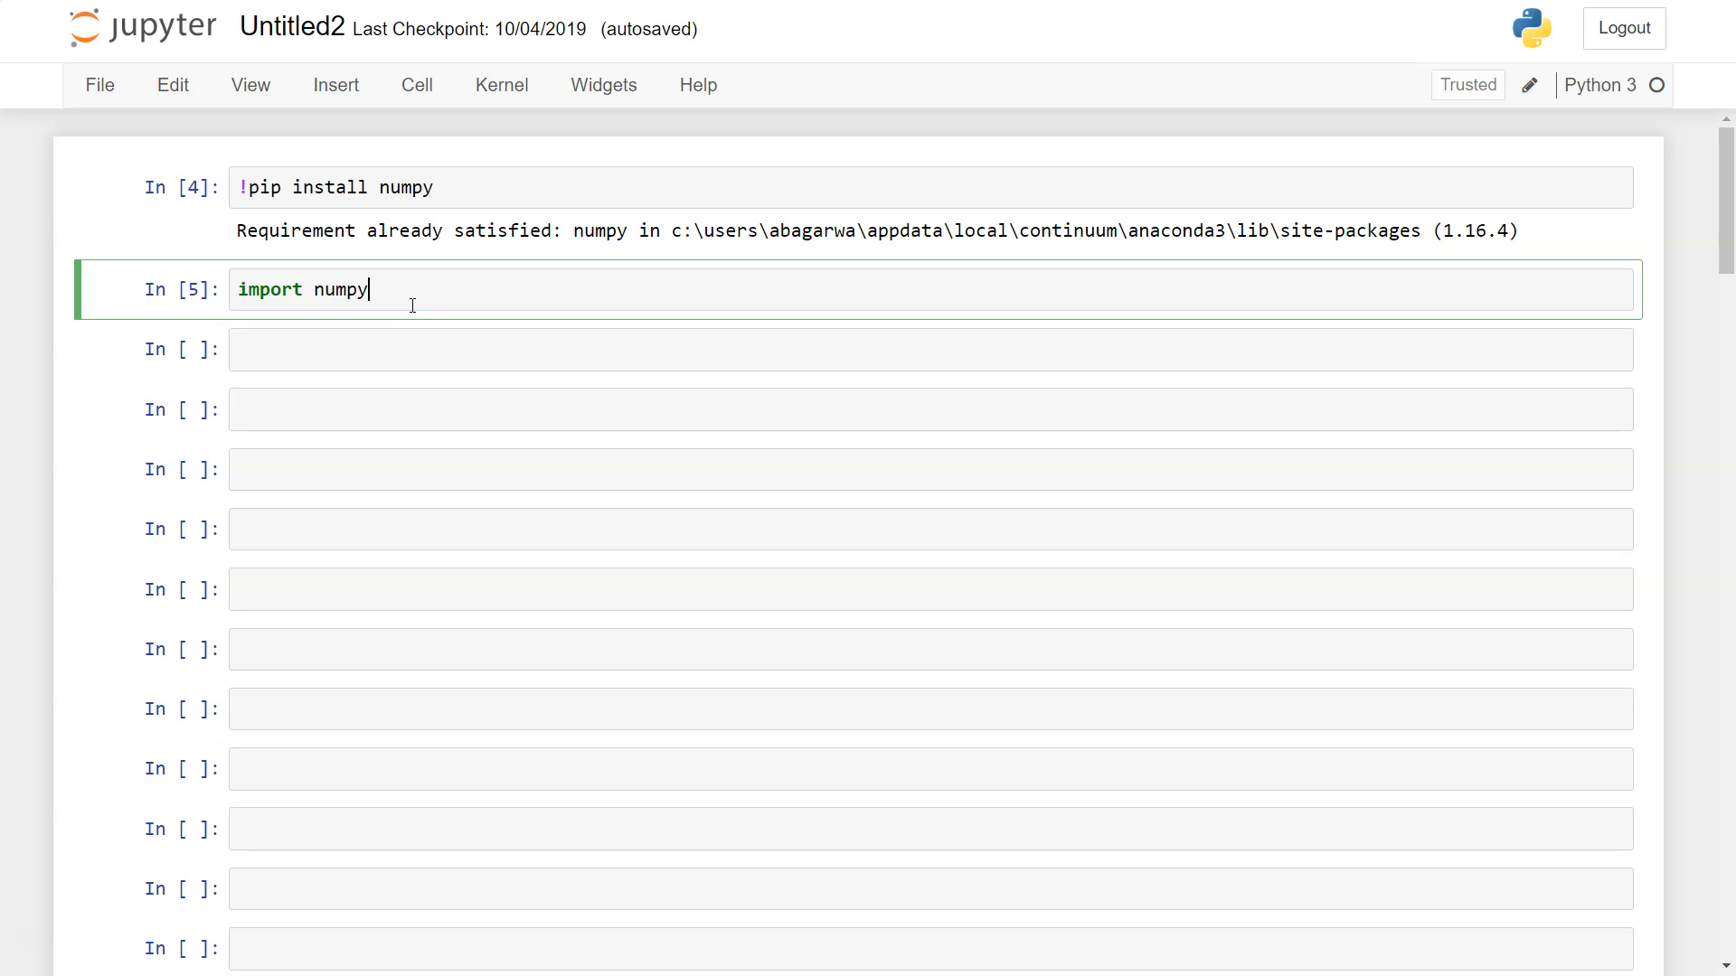
text(as)
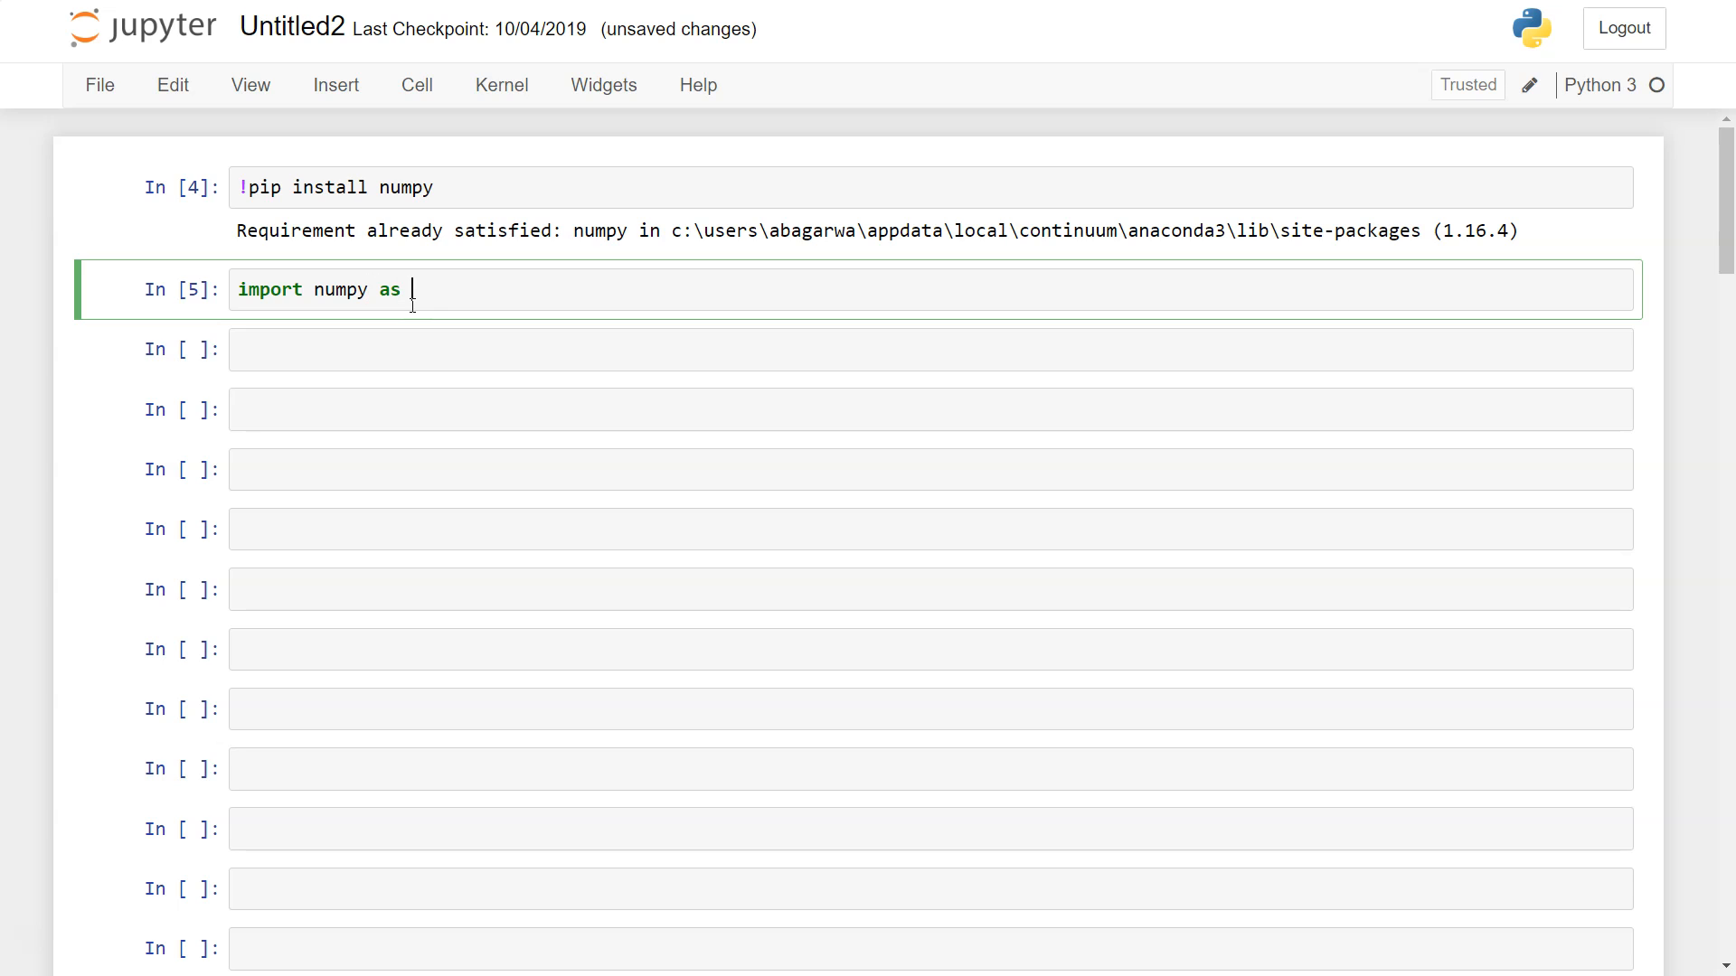
text(np)
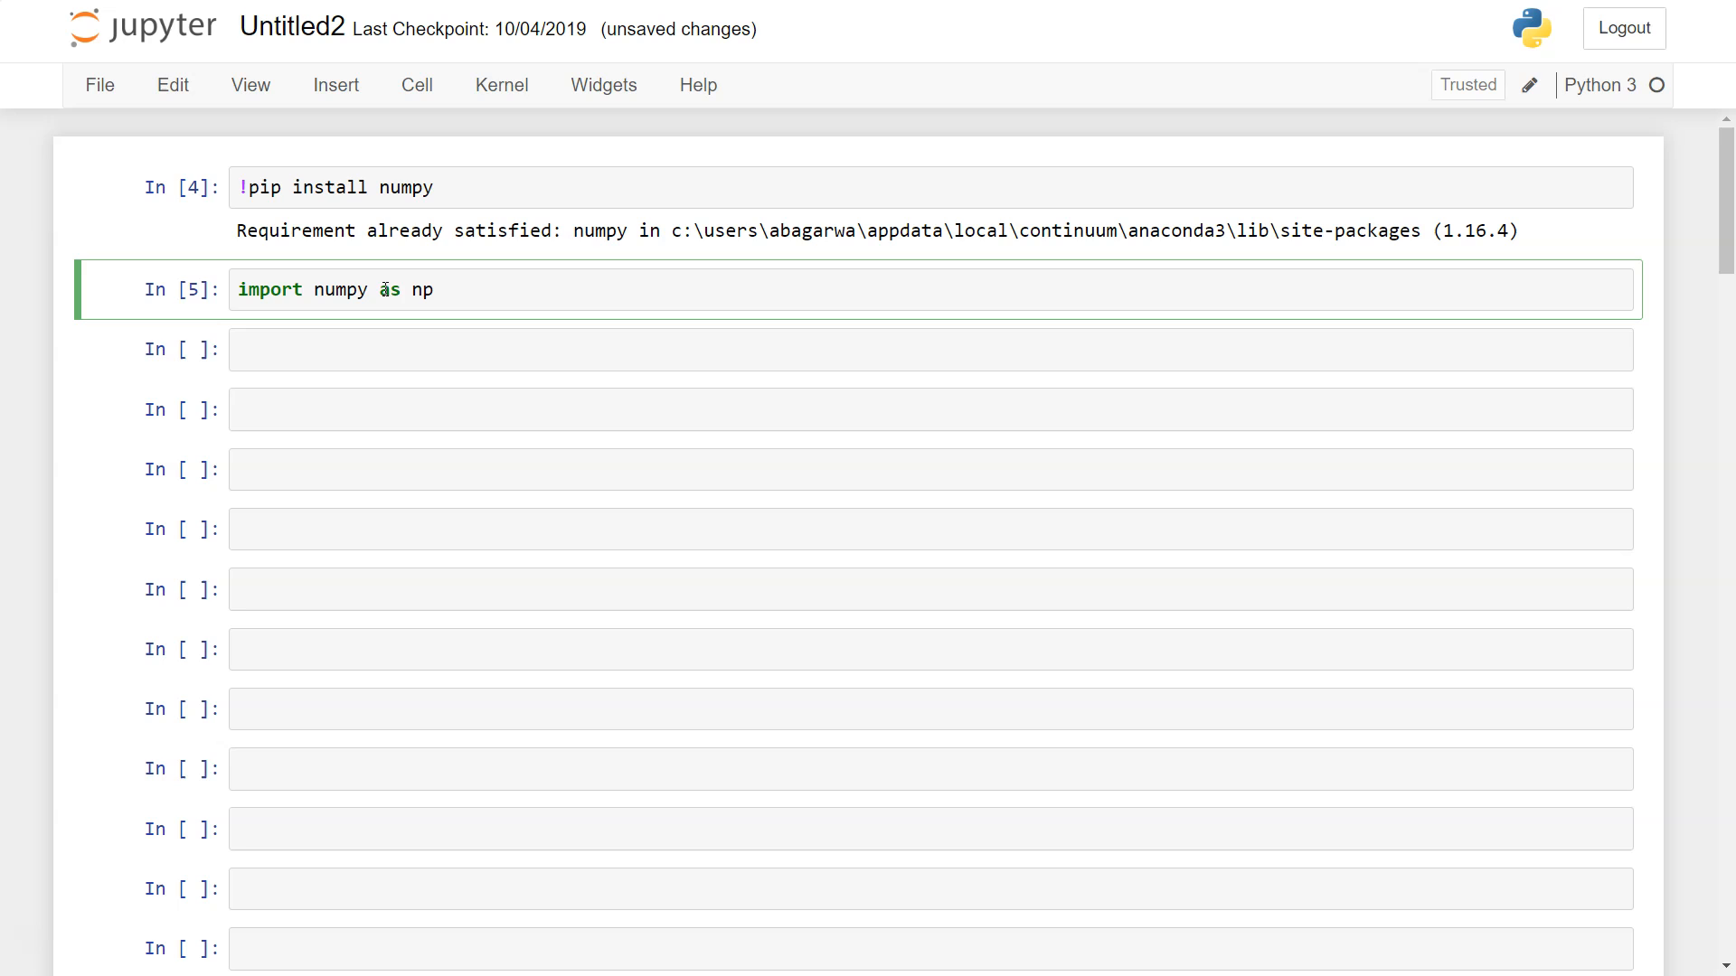
double_click(387, 290)
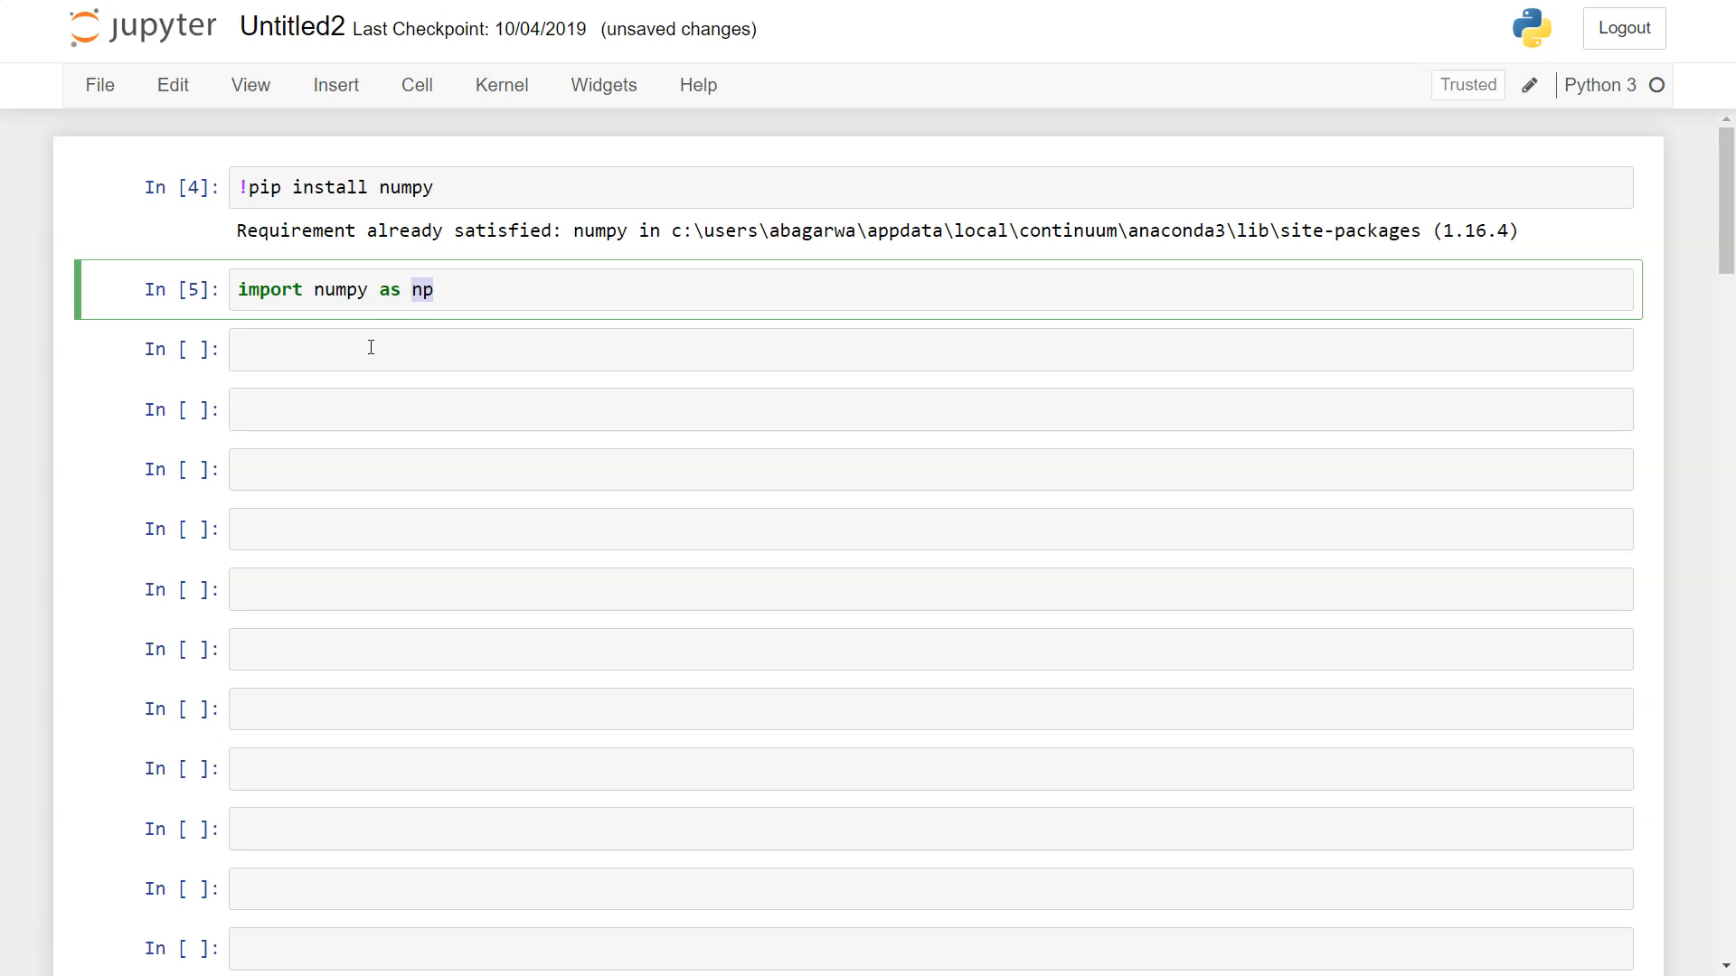
text(np)
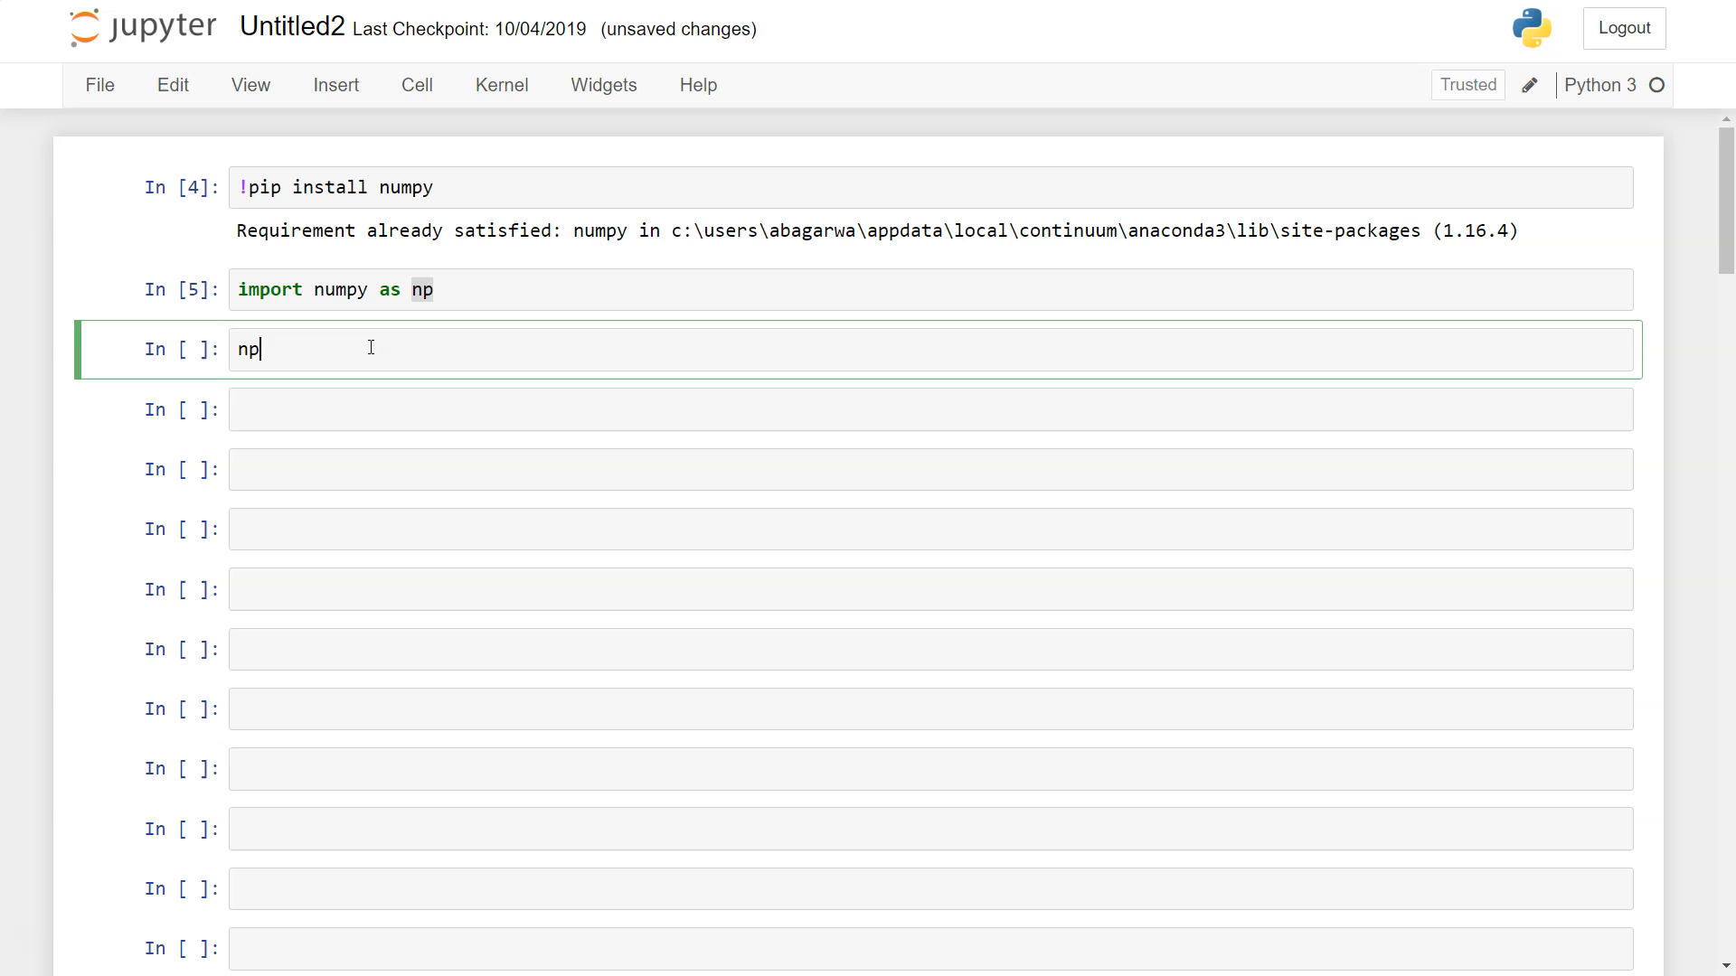
text(.)
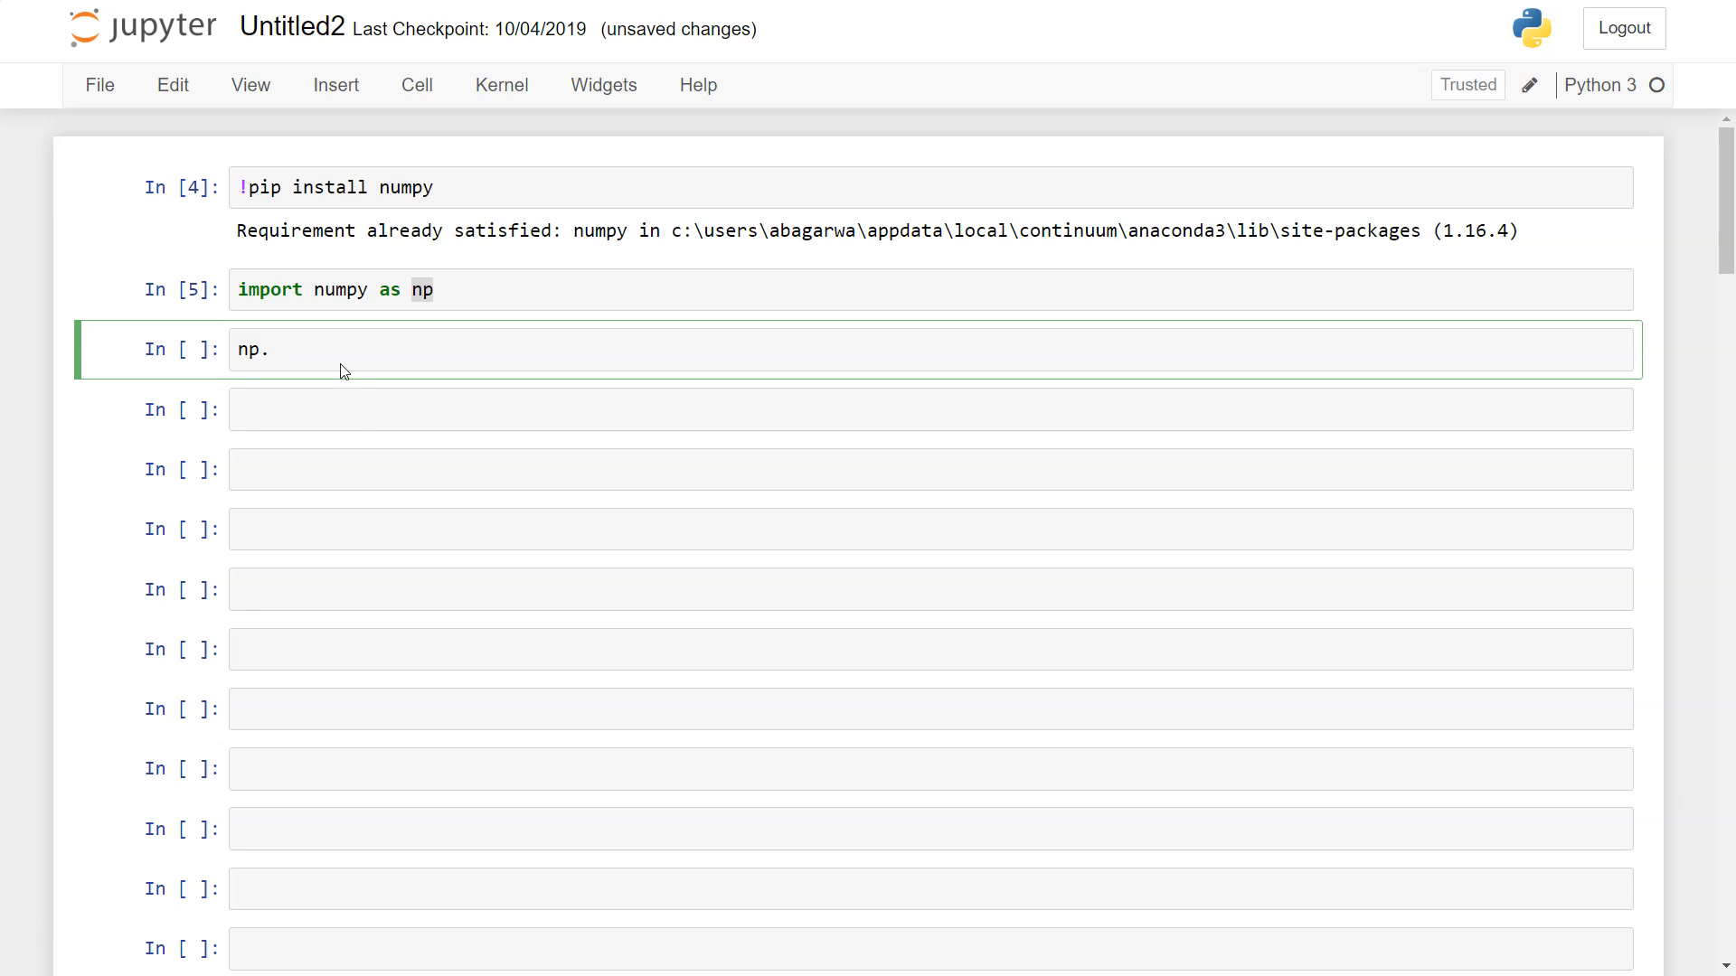
text(v)
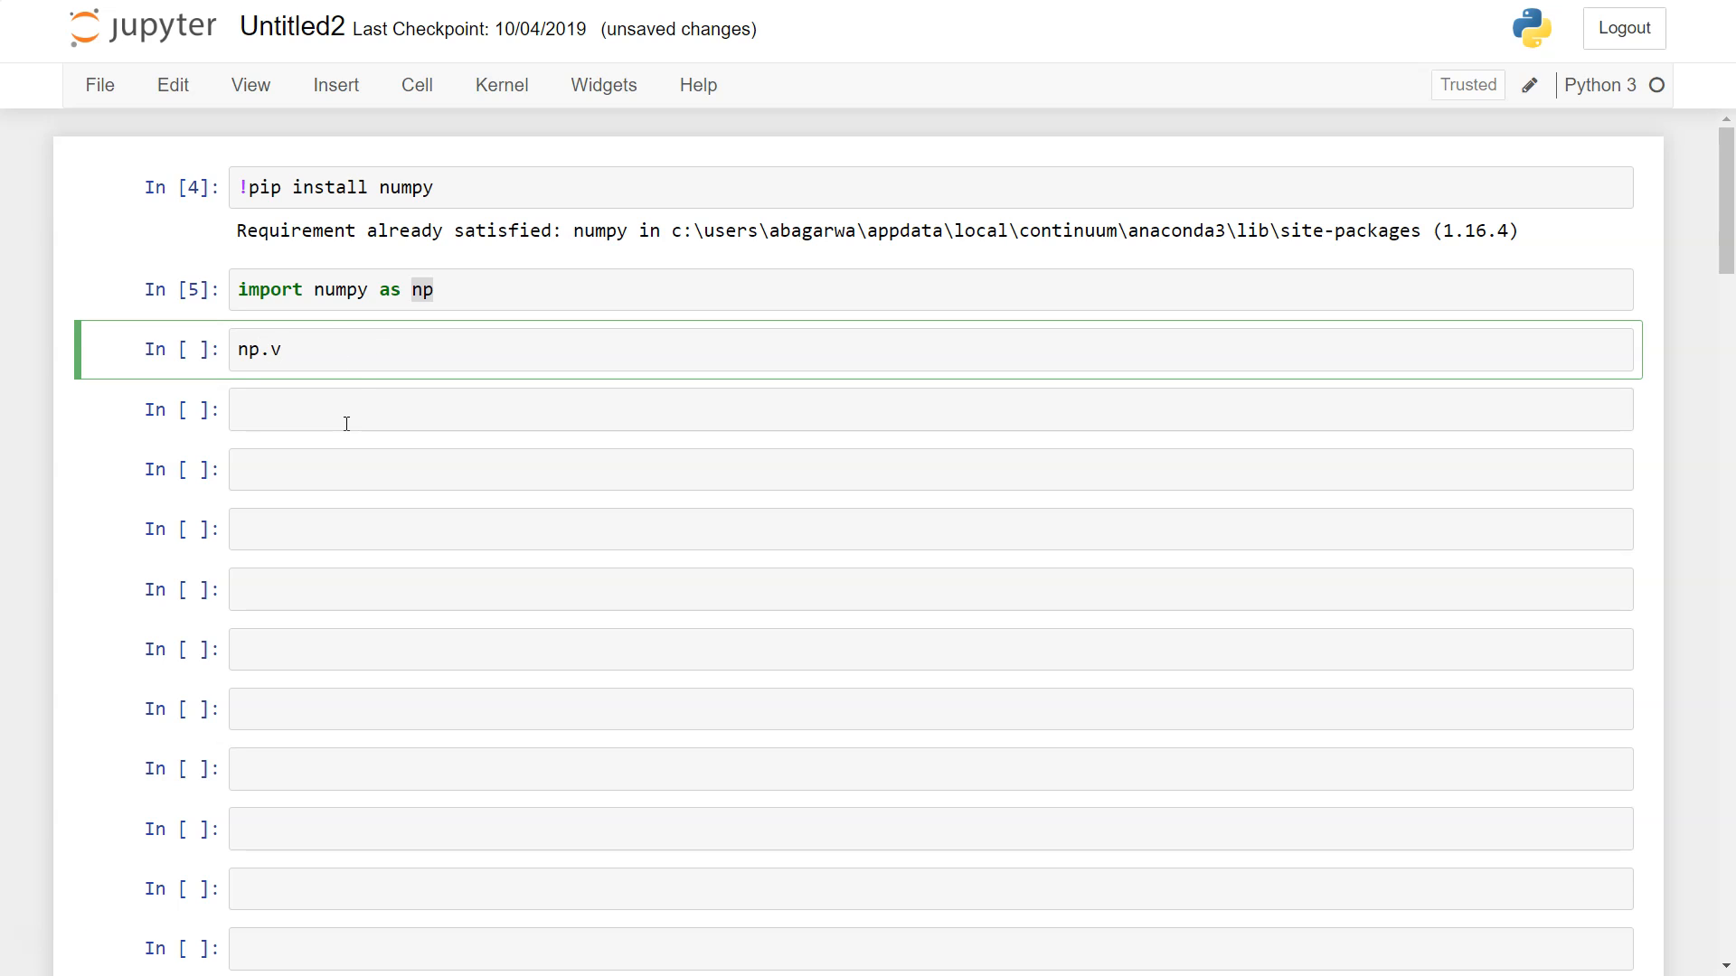
key(Backspace)
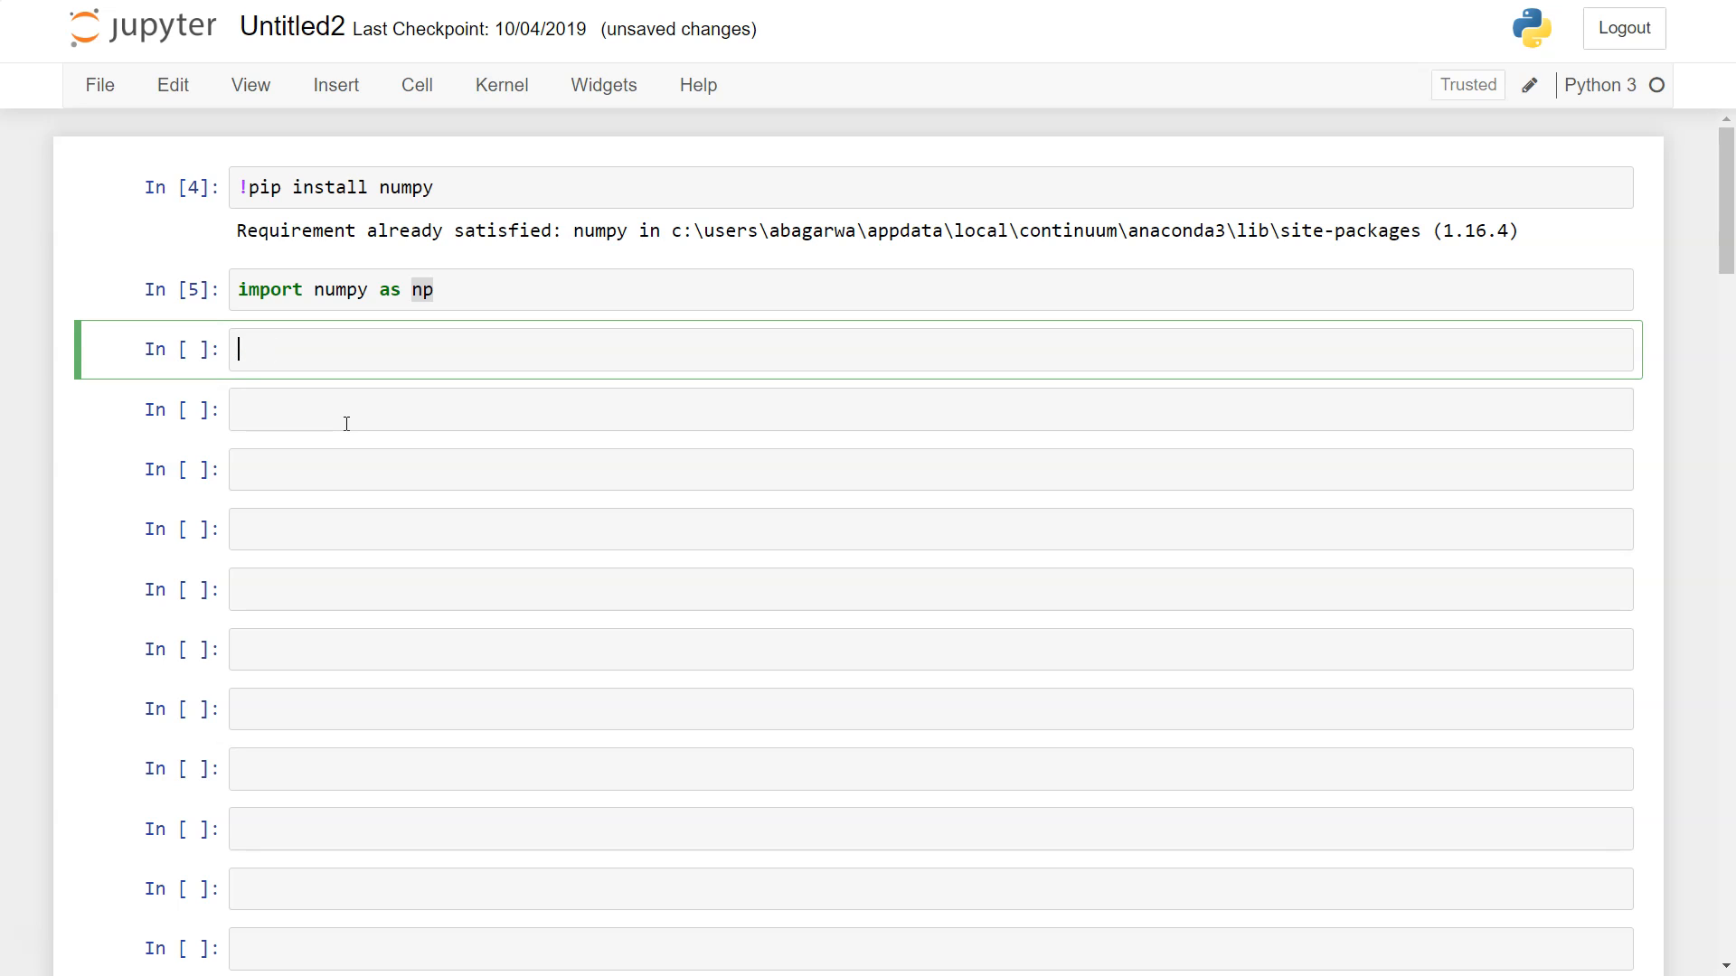
text(numpy.)
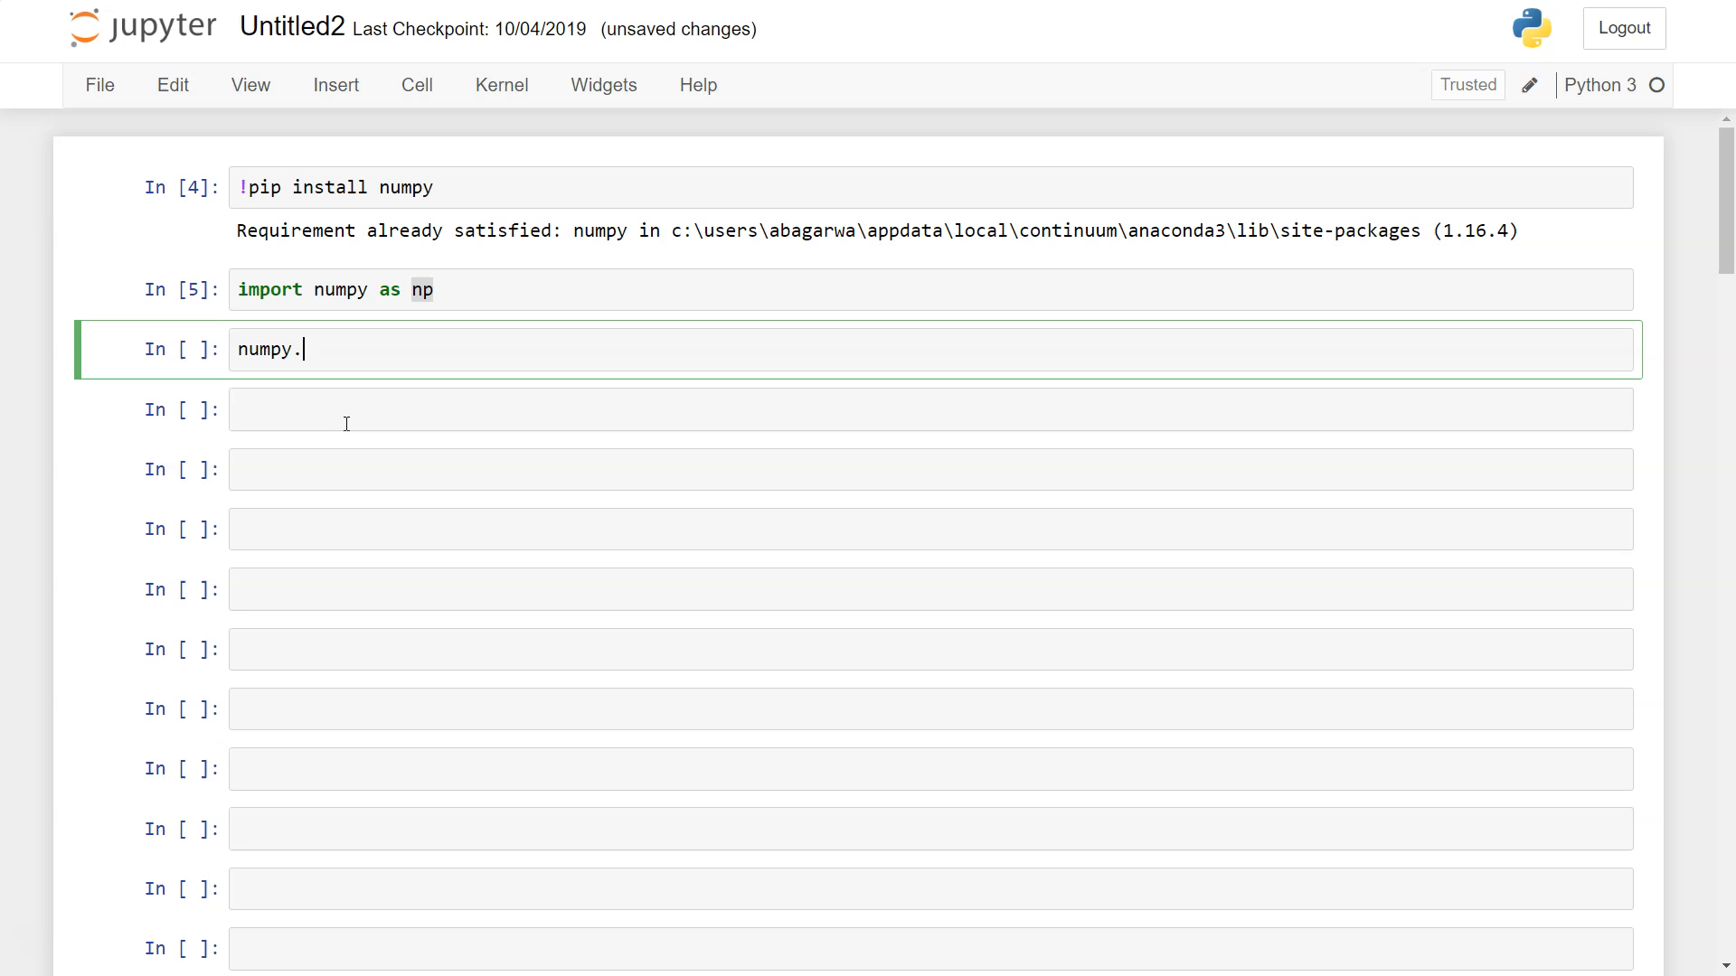
text(nda)
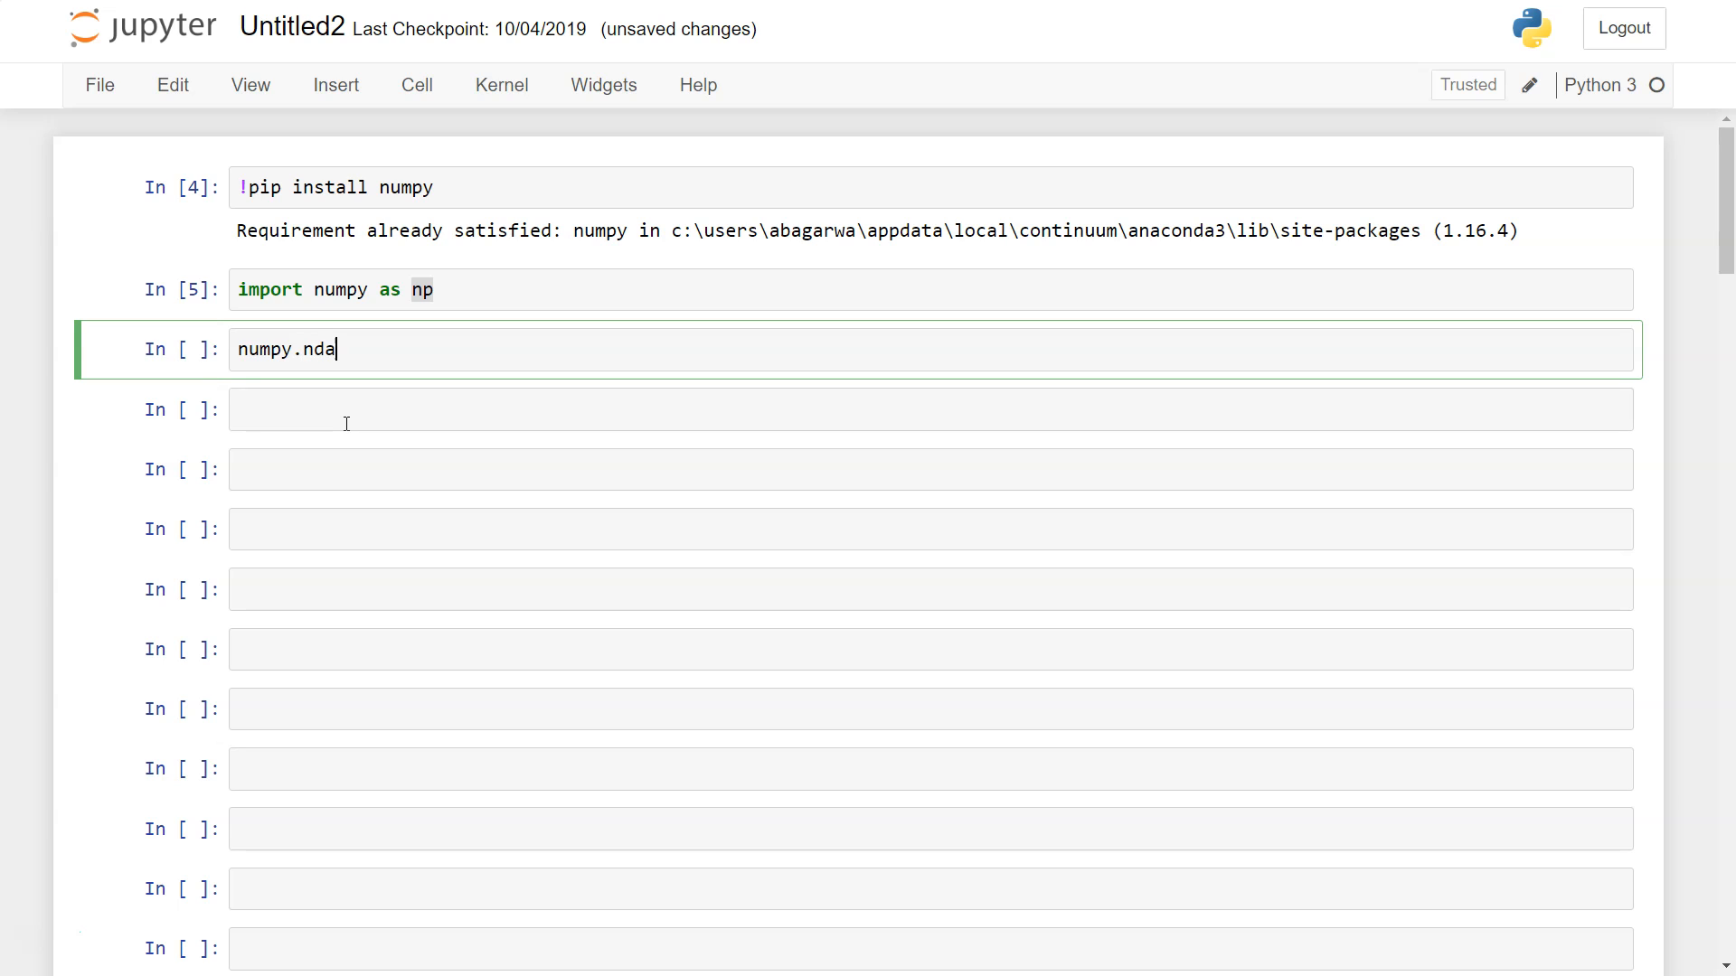
text(rray)
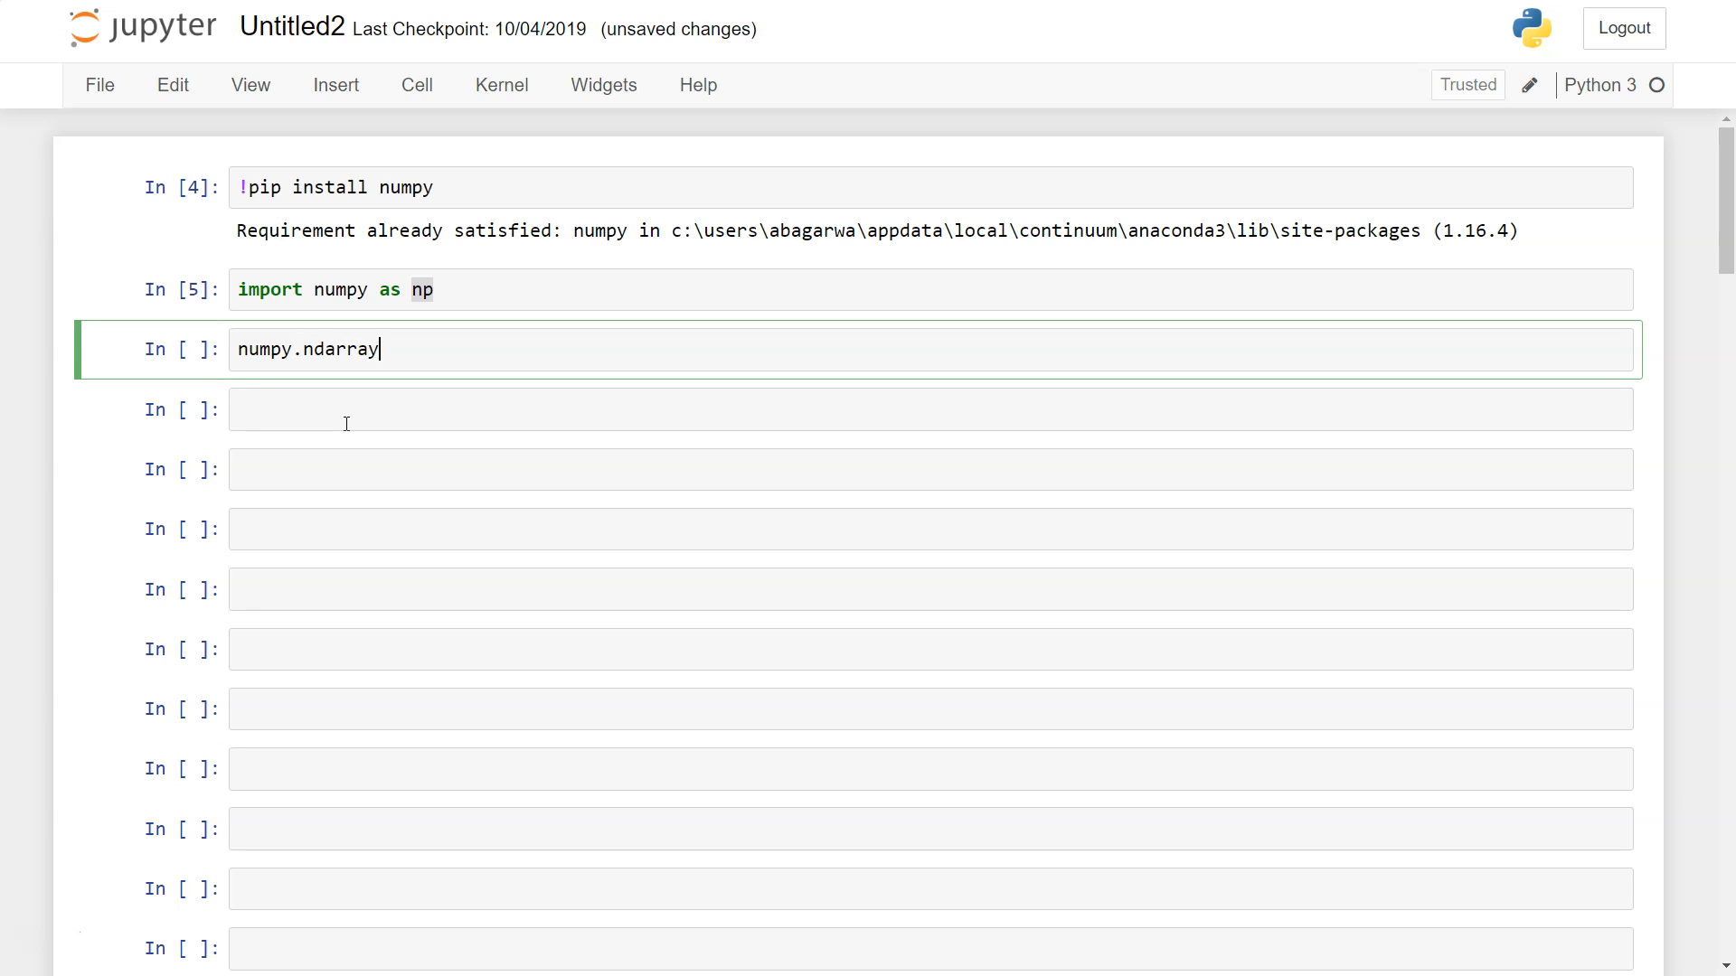
text(np.n)
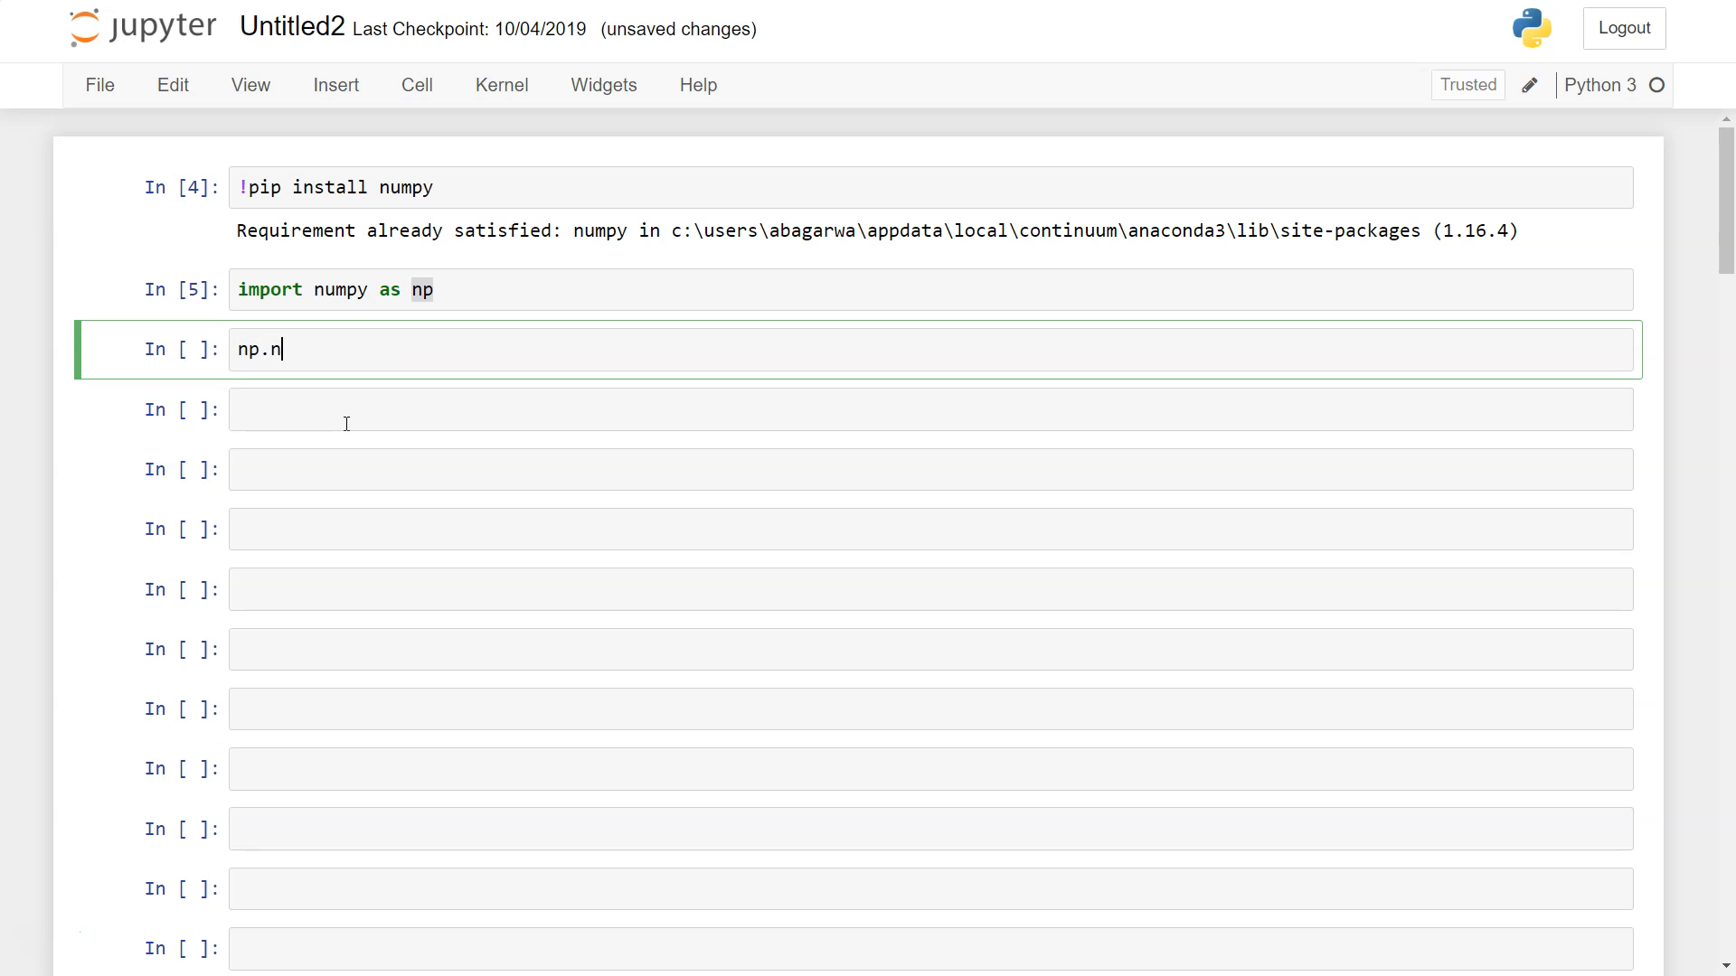
text(darra)
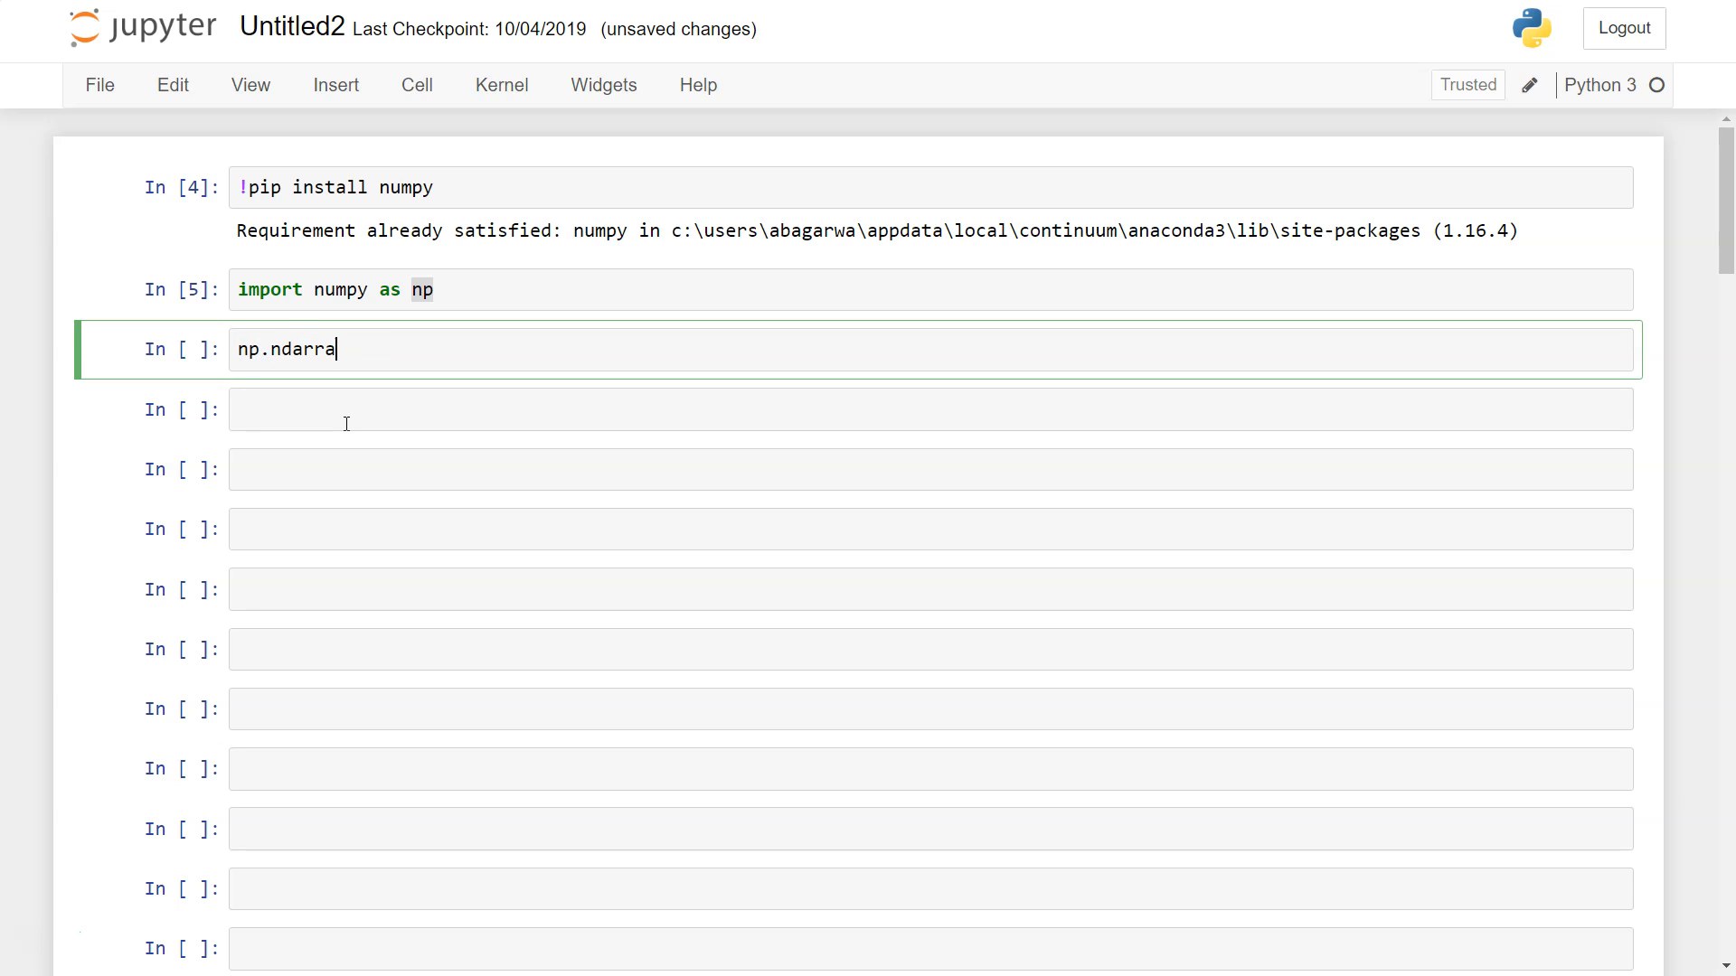
key(ctrl+a)
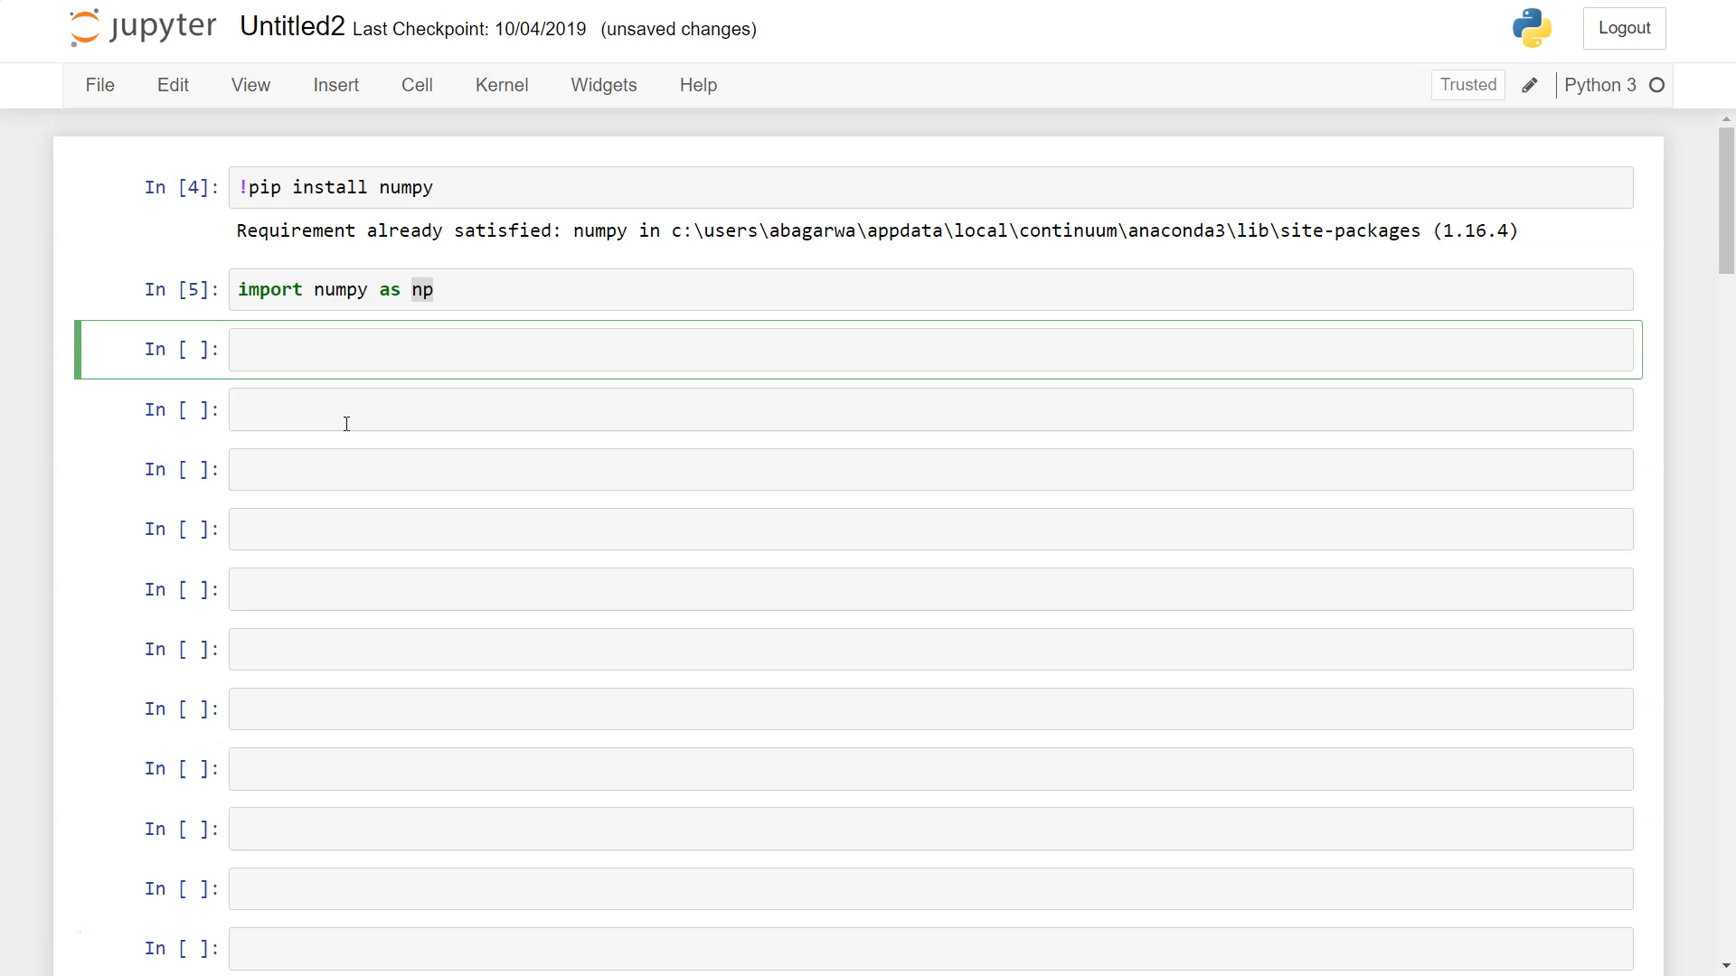
text(ns.m)
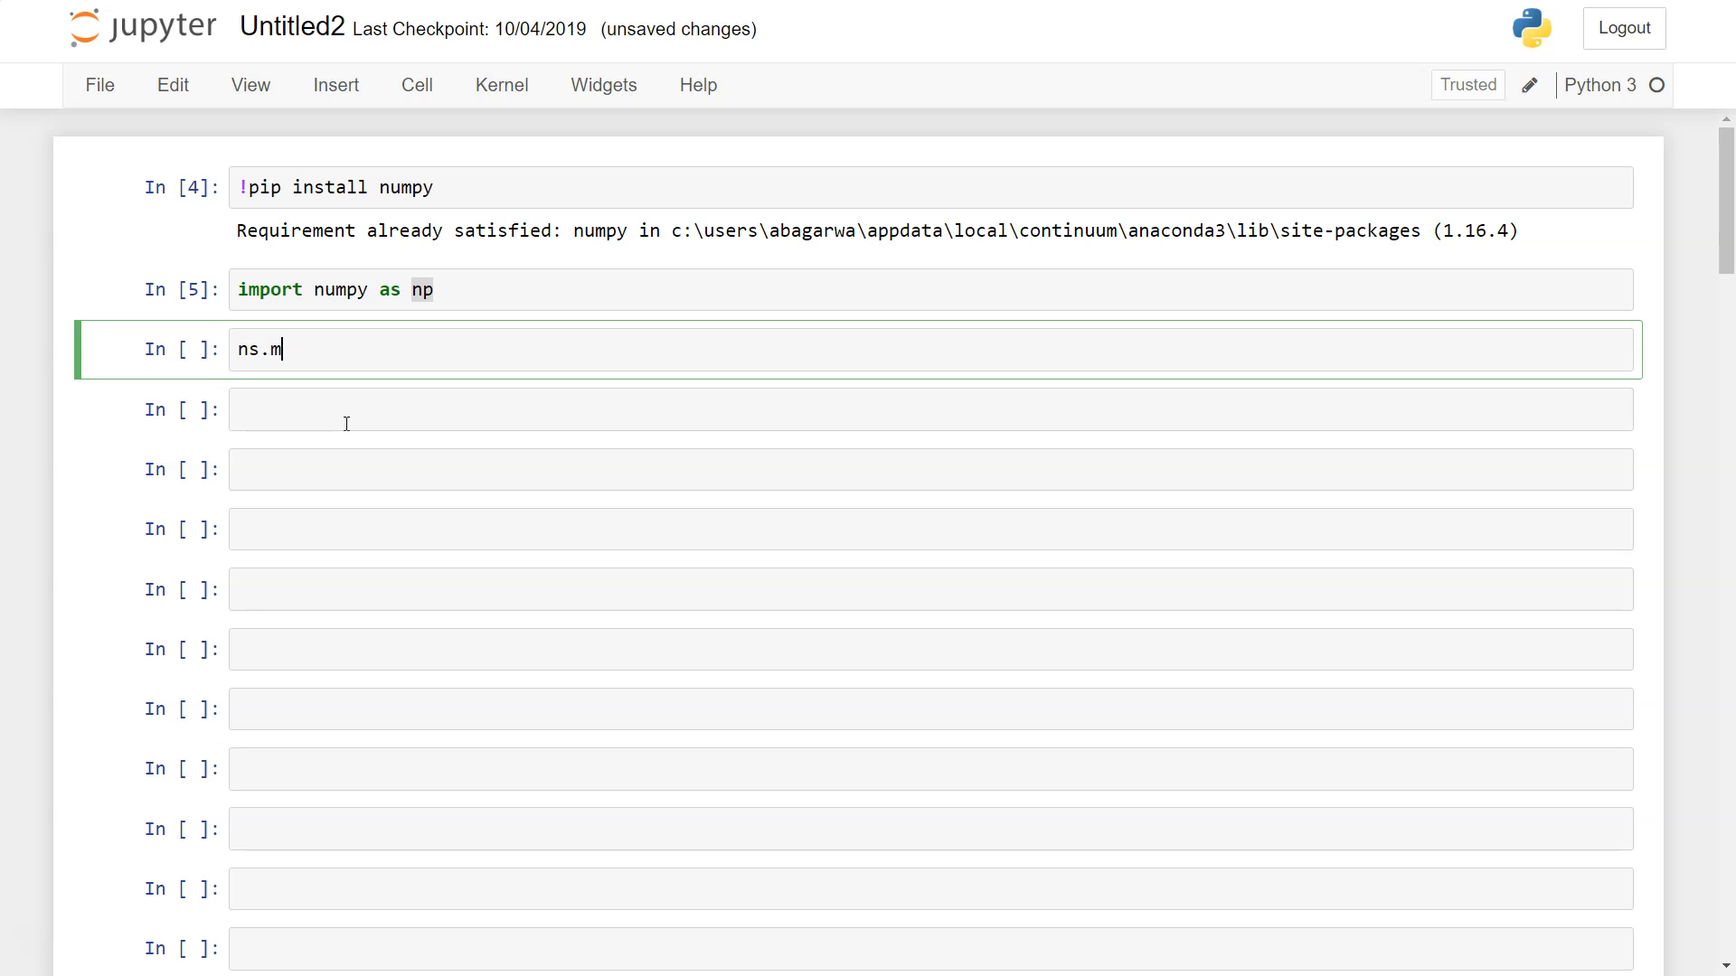
text(np.mean)
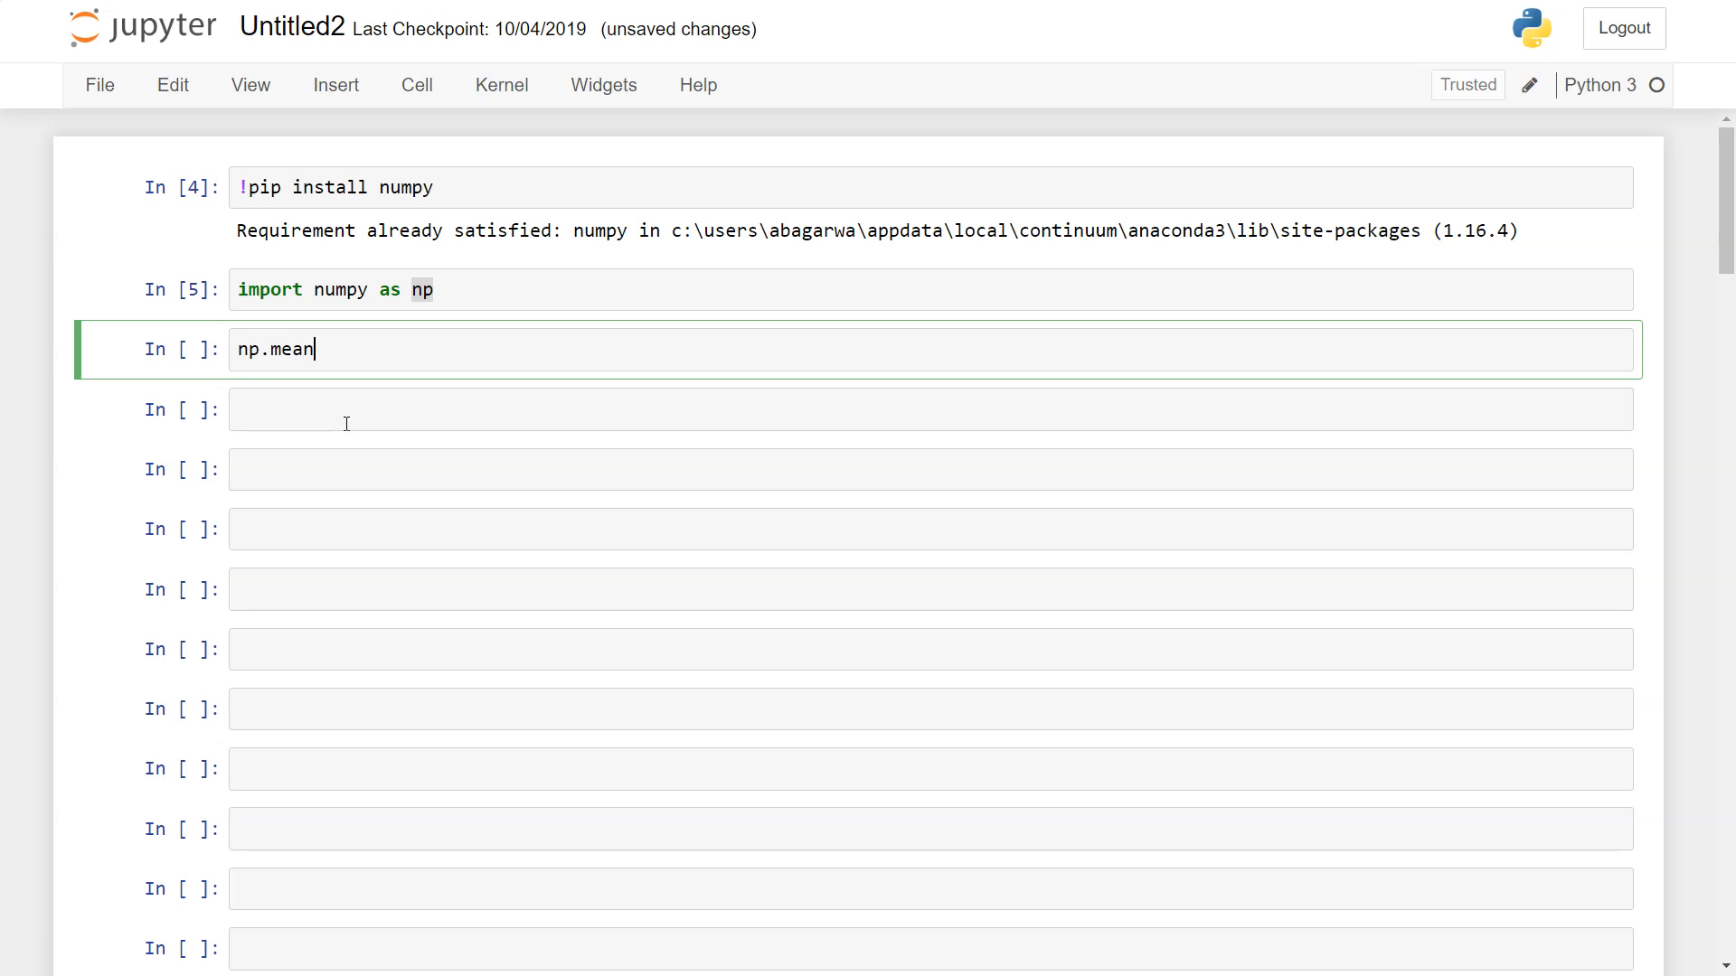
key(ctrl+a)
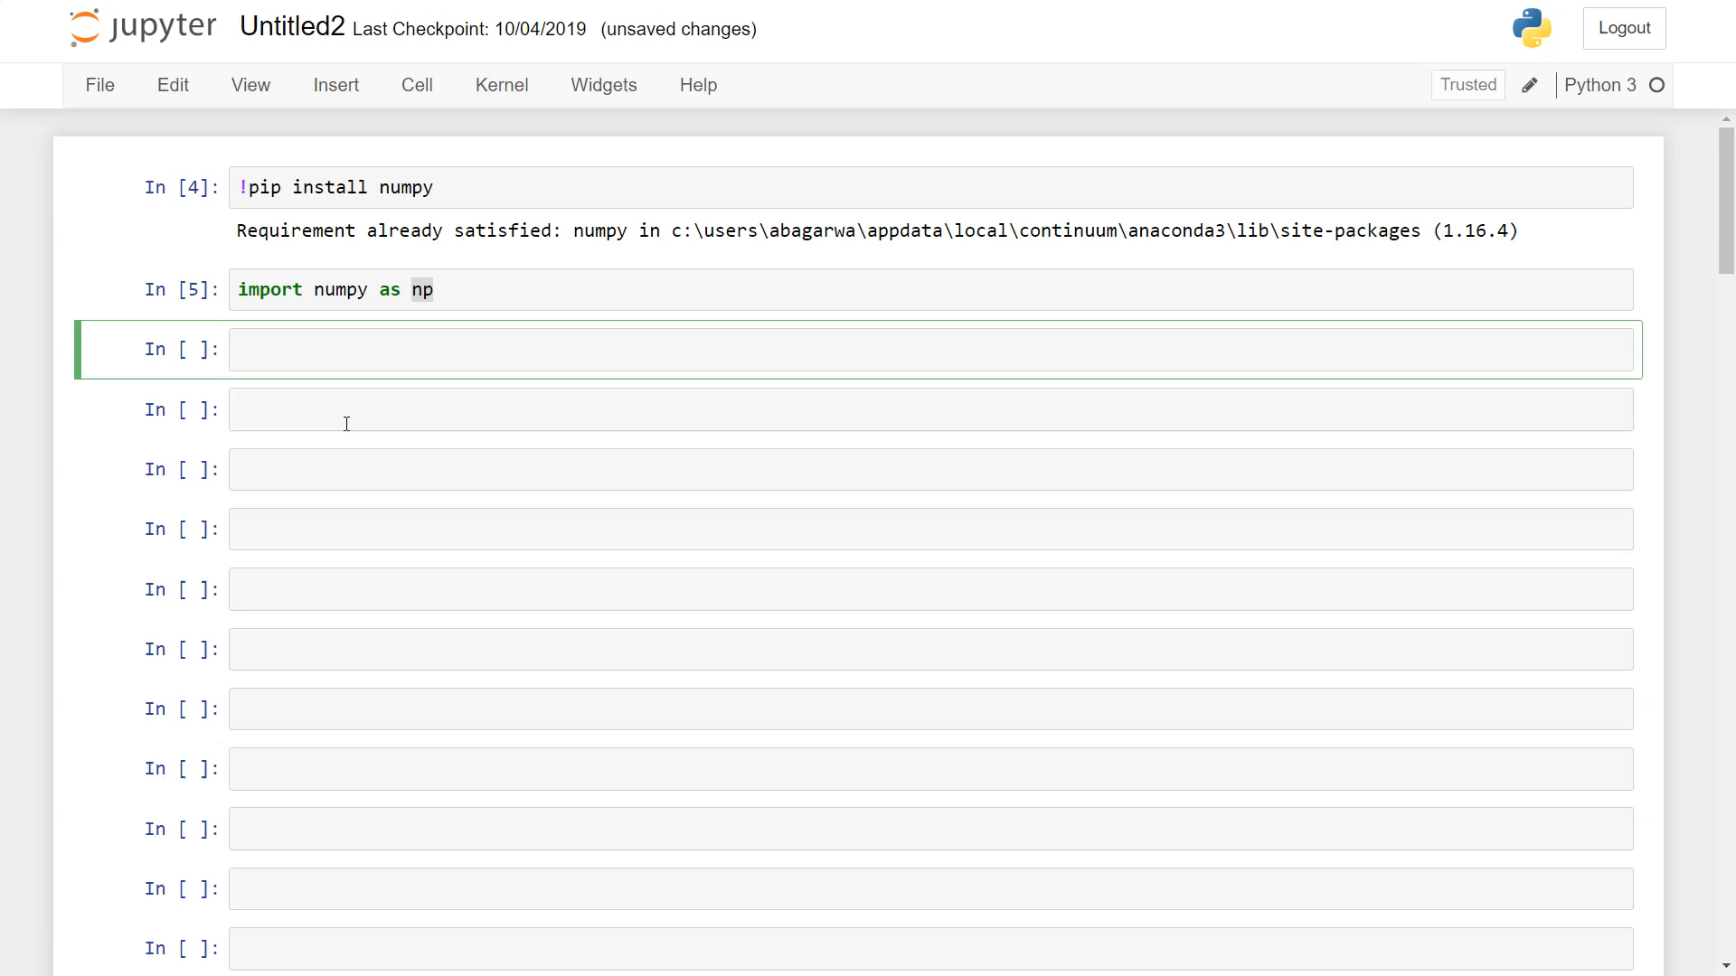
mouse_move(465, 299)
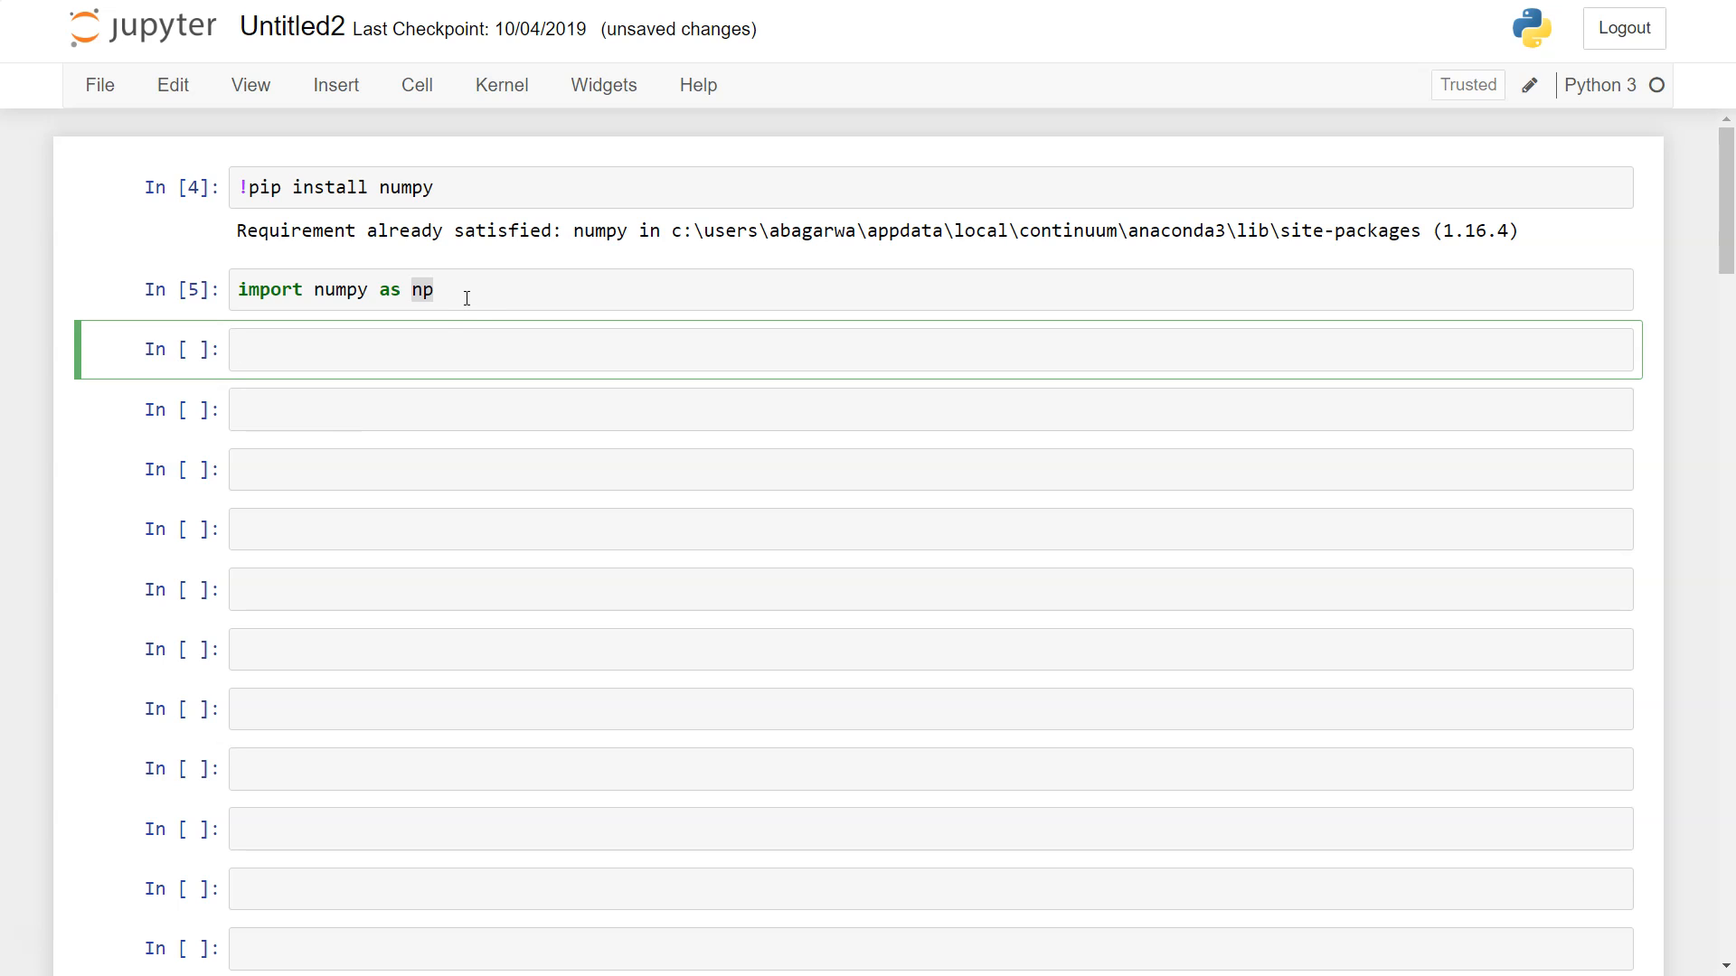
click(354, 289)
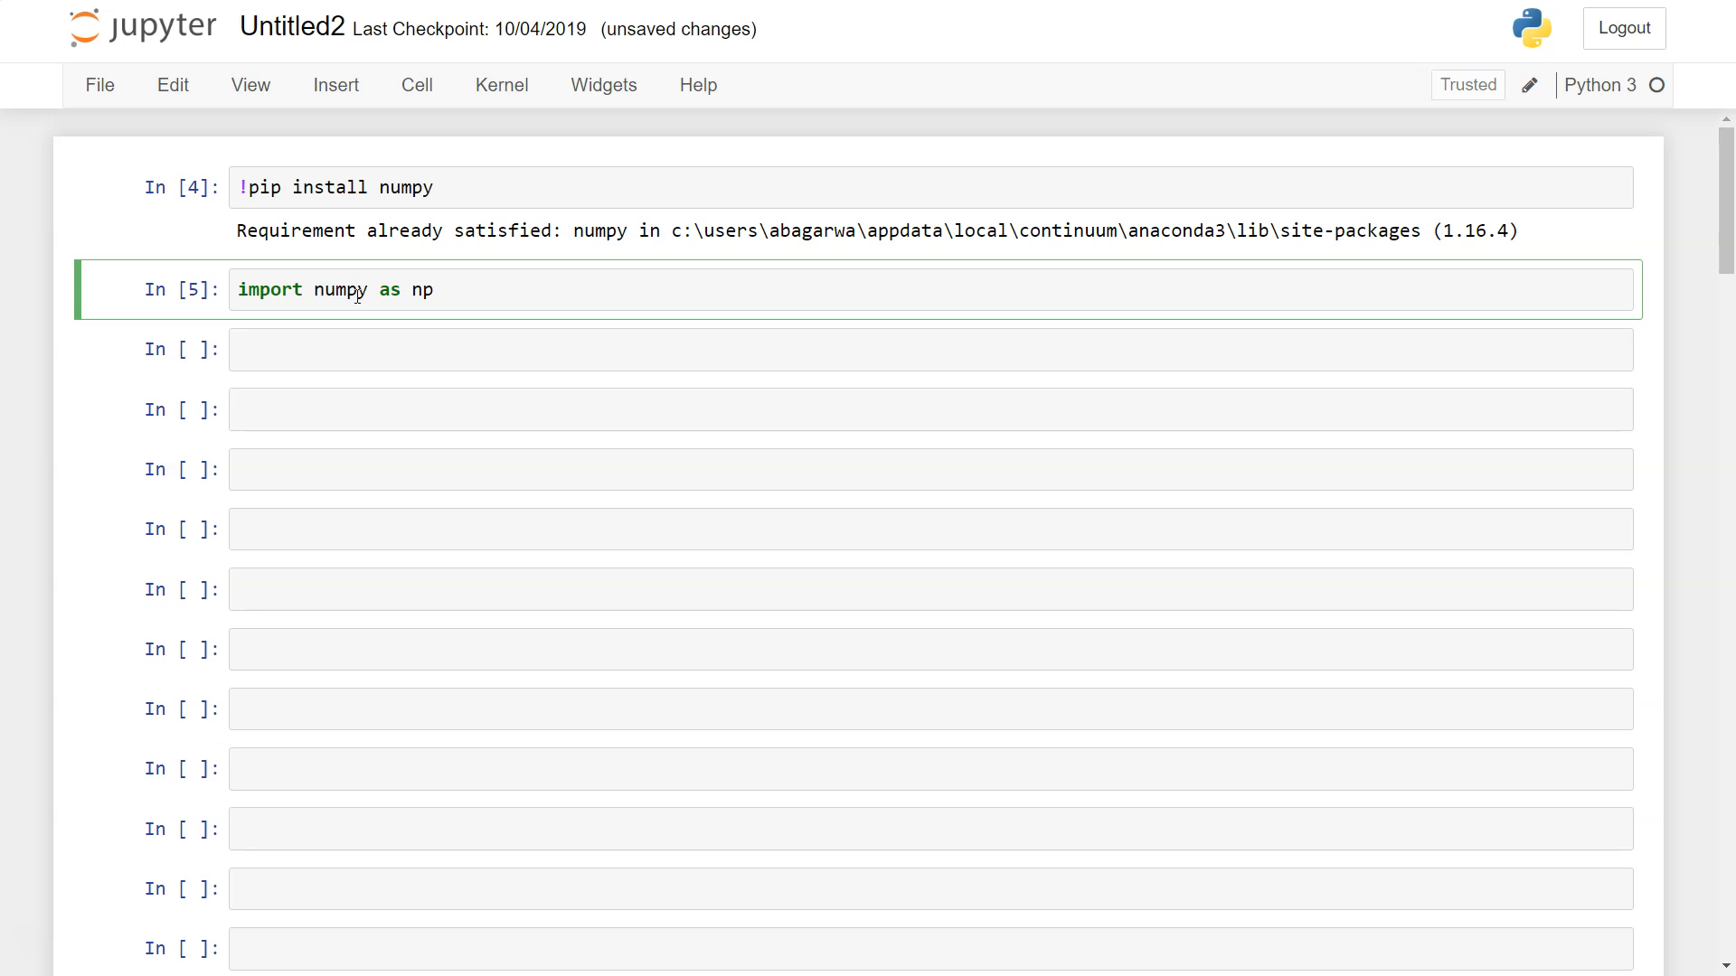
click(438, 289)
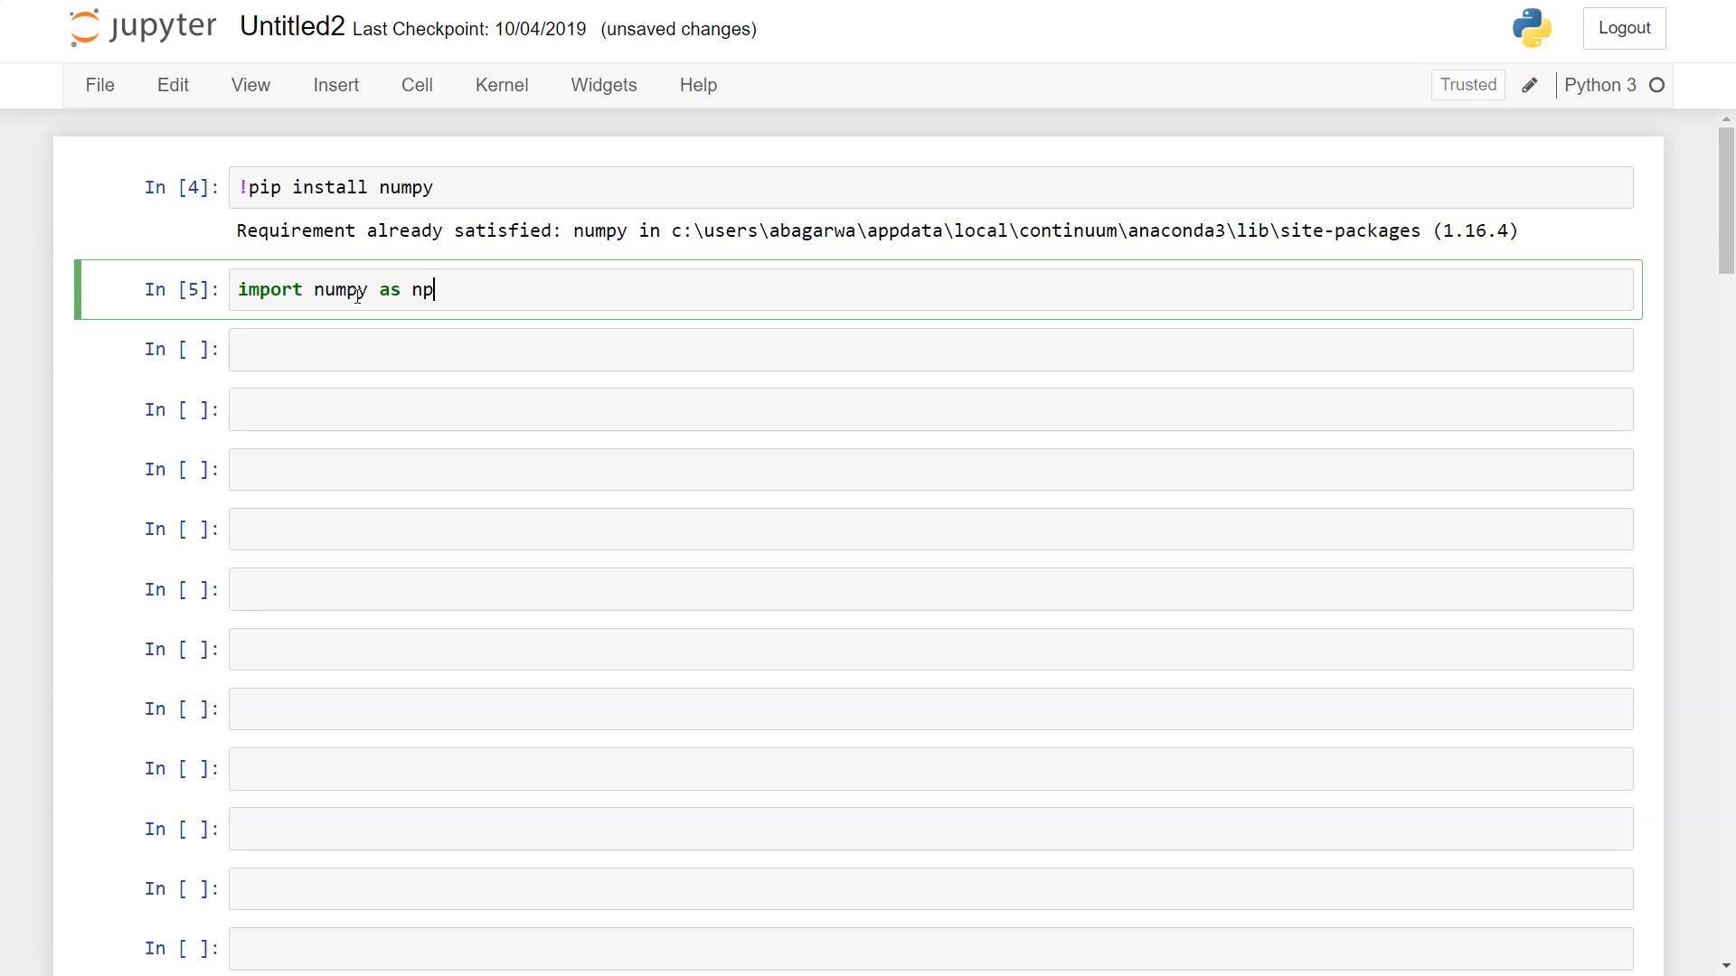